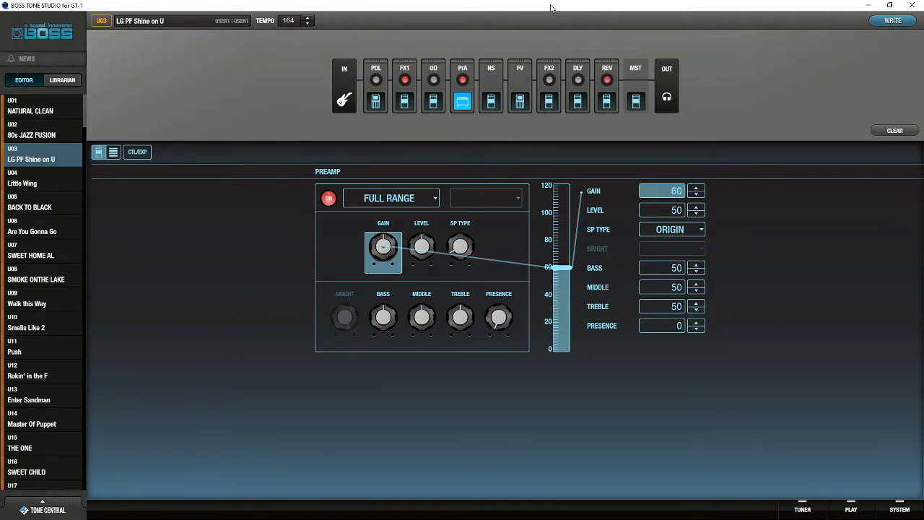
pyautogui.moveTo(187, 356)
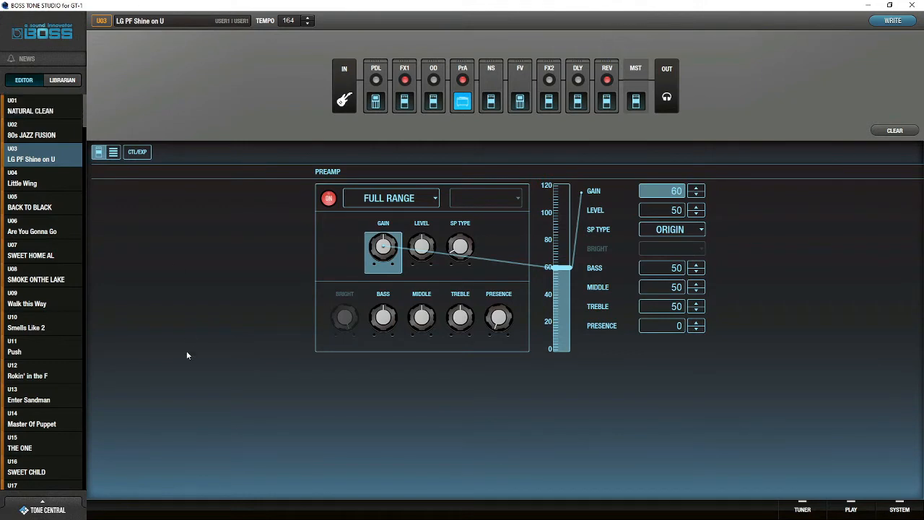
pyautogui.moveTo(46, 251)
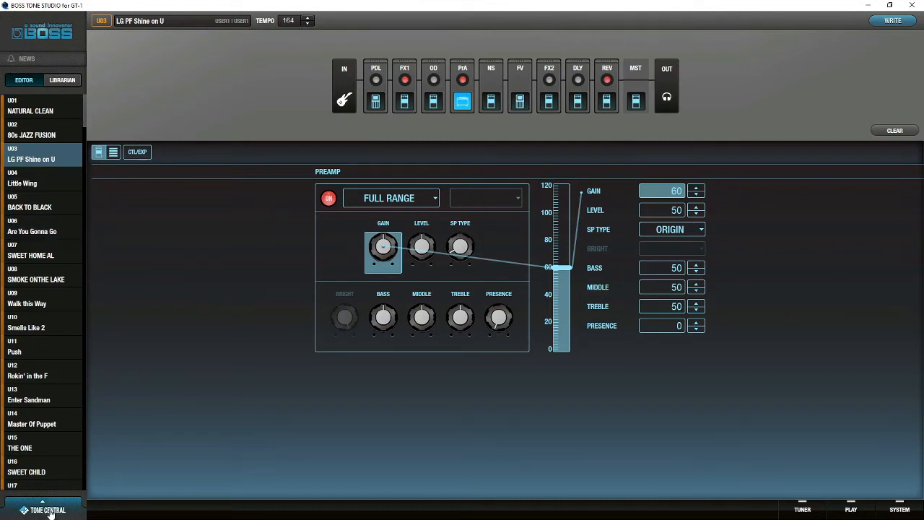
# In TONE CENTRAL, open the Marty Friedman Collection's Classic Patches By Josh Munday live set.
pyautogui.click(43, 510)
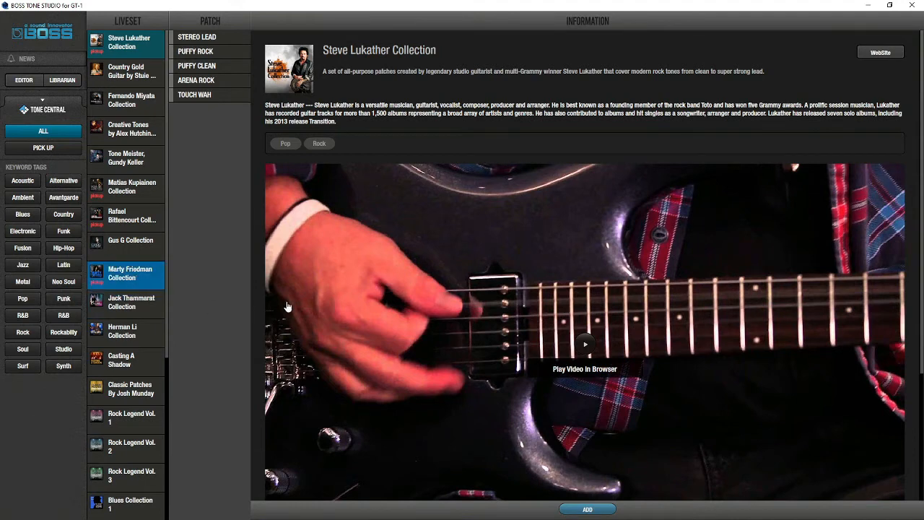
pyautogui.click(130, 273)
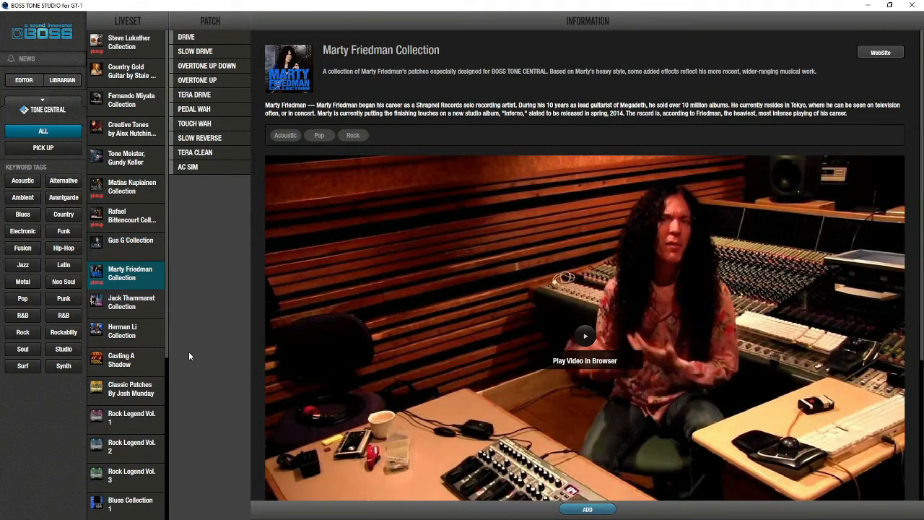
pyautogui.click(130, 388)
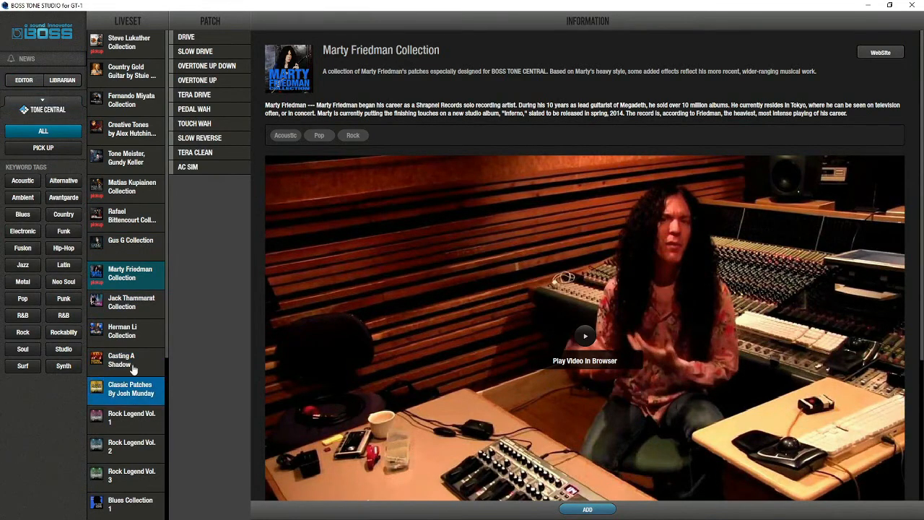
pyautogui.click(130, 388)
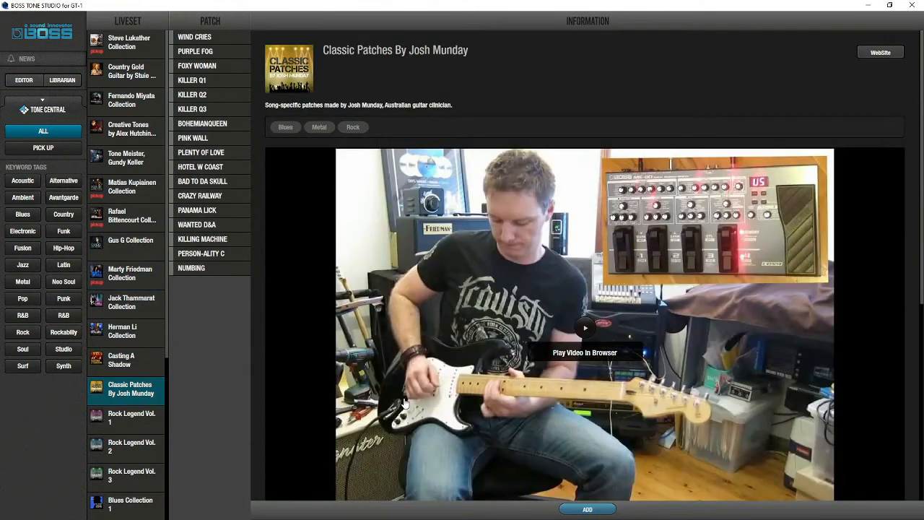
# Audition WIND CRIES, PURPLE FOG, PINK WALL, WANTED D&A, PANAMA LICK and CRAZY RAILWAY.
pyautogui.click(194, 37)
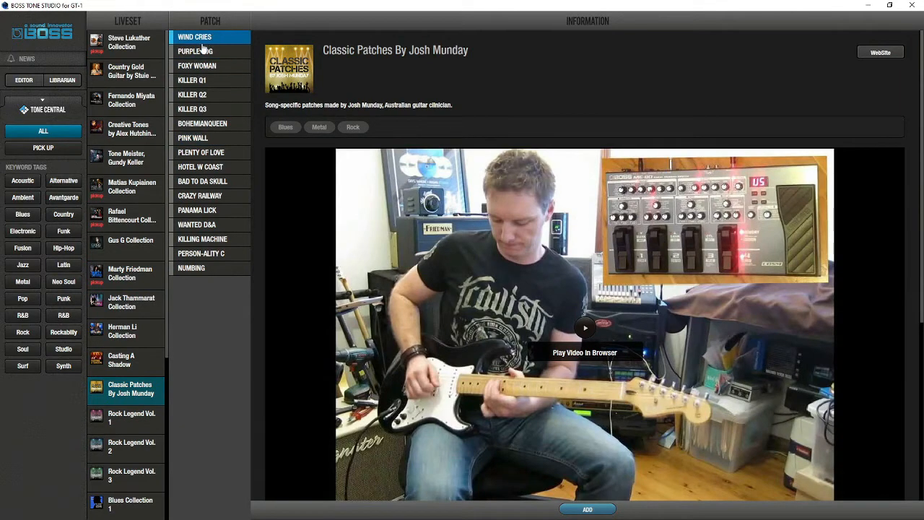
pyautogui.click(202, 51)
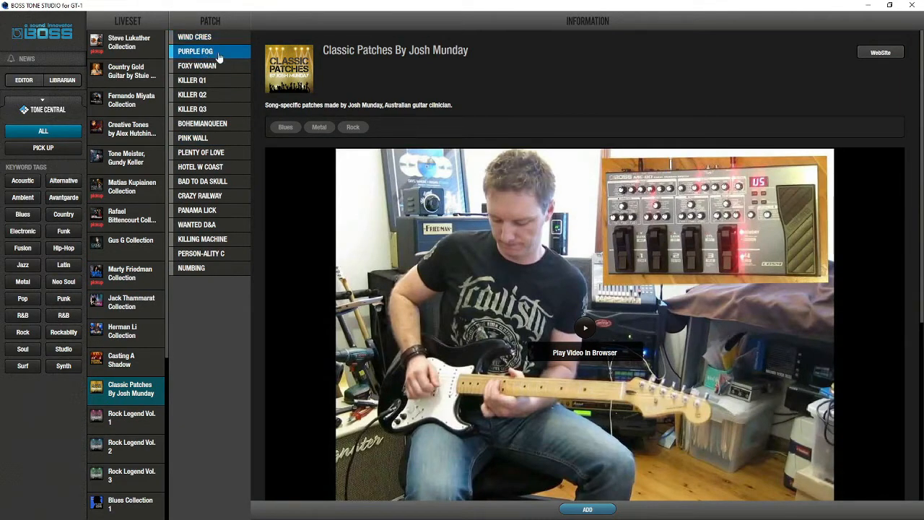
pyautogui.click(193, 138)
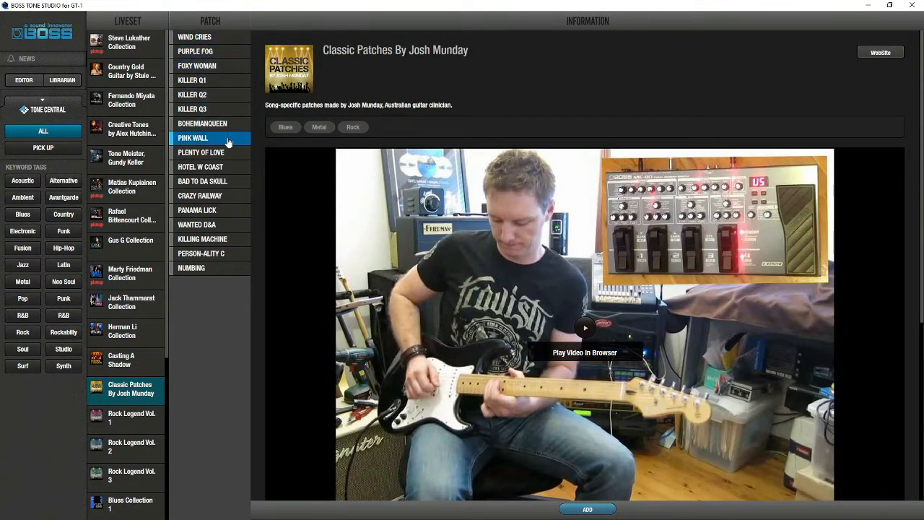
pyautogui.click(197, 224)
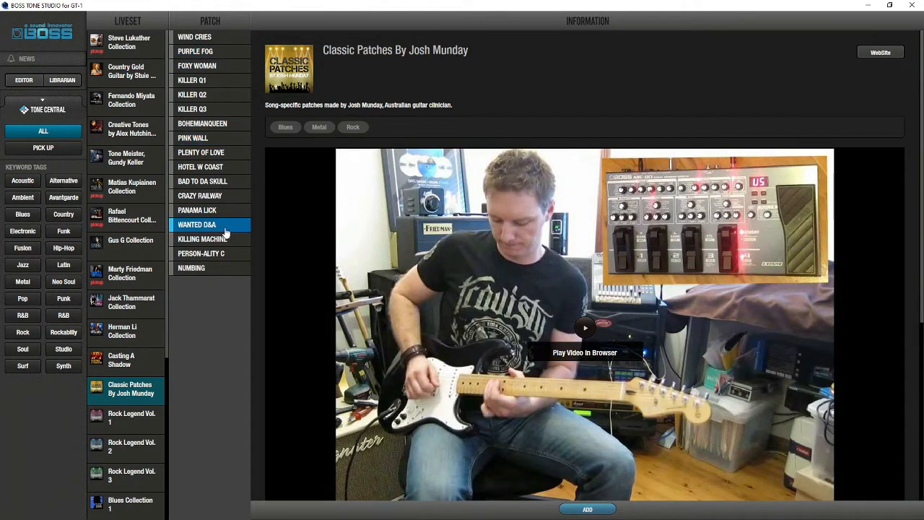
pyautogui.click(210, 210)
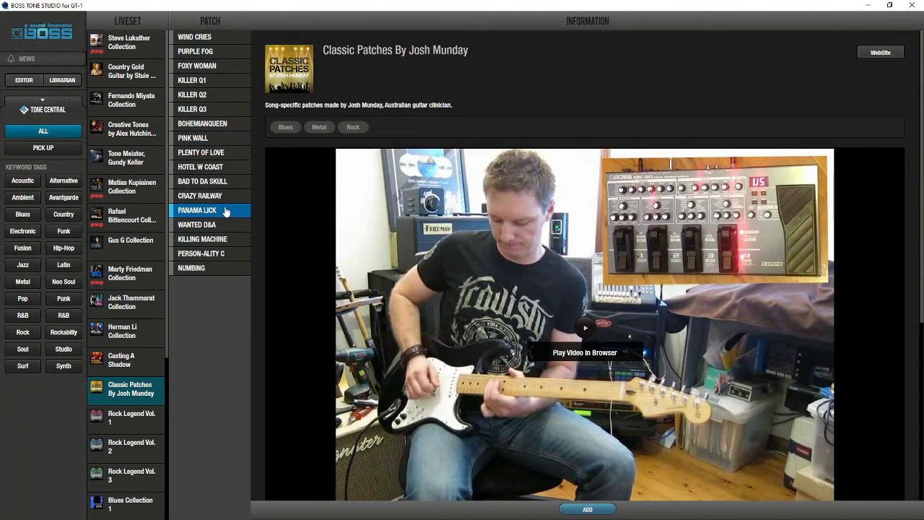
pyautogui.click(210, 195)
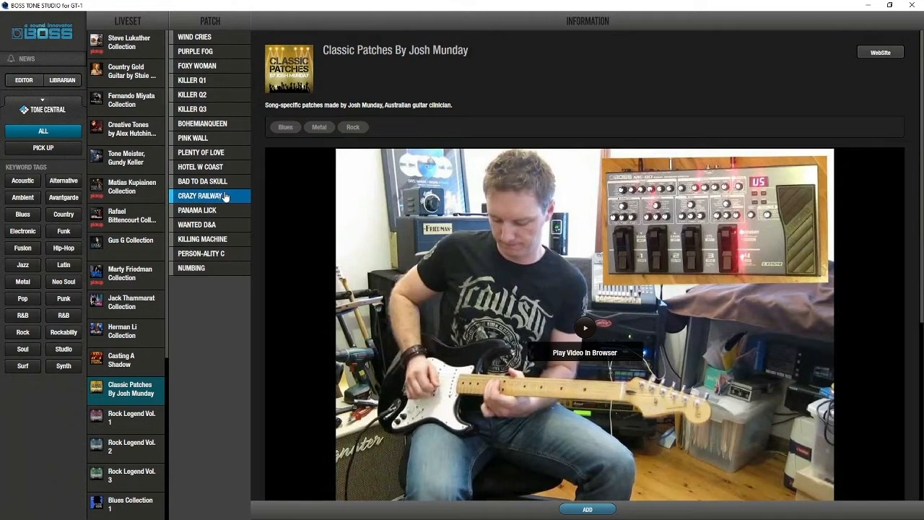
pyautogui.scroll(-3)
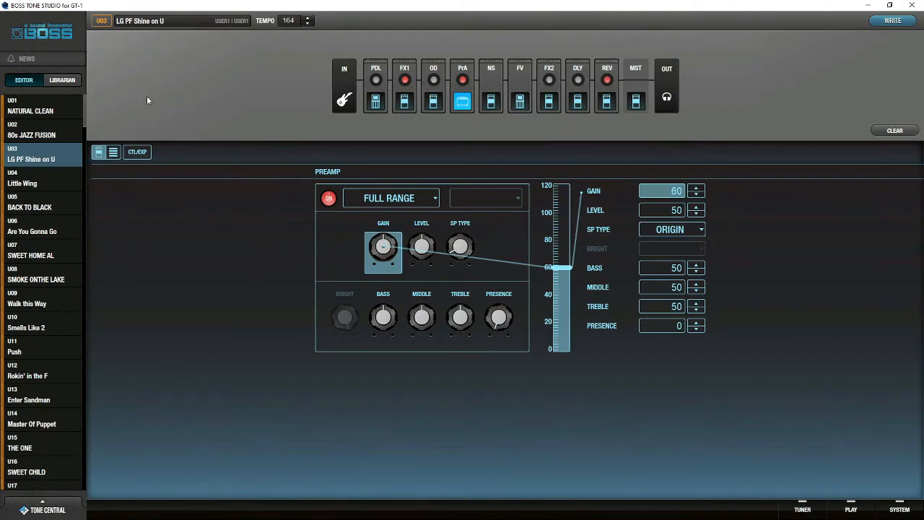
pyautogui.moveTo(201, 204)
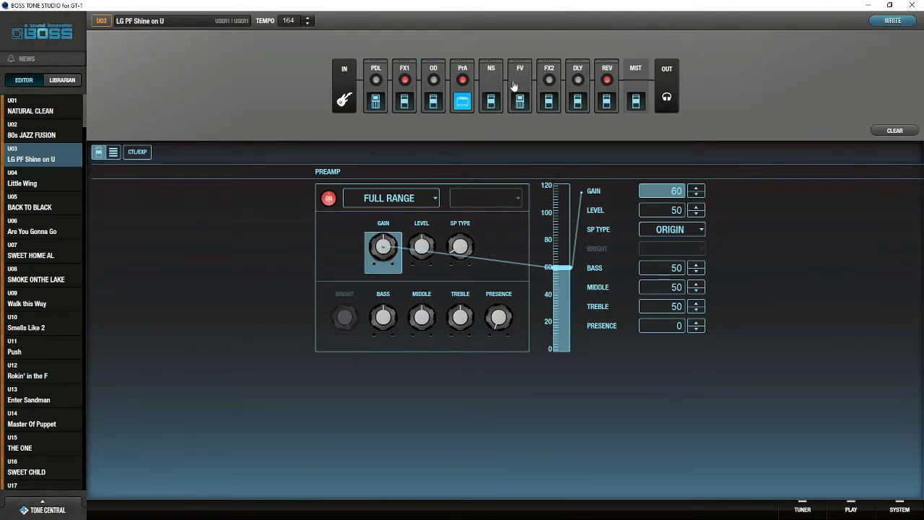
pyautogui.moveTo(779, 106)
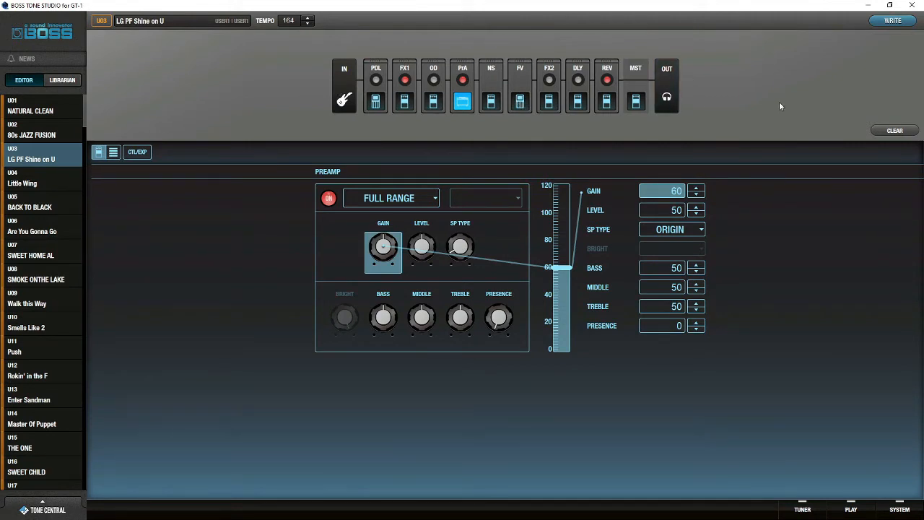
pyautogui.moveTo(384, 137)
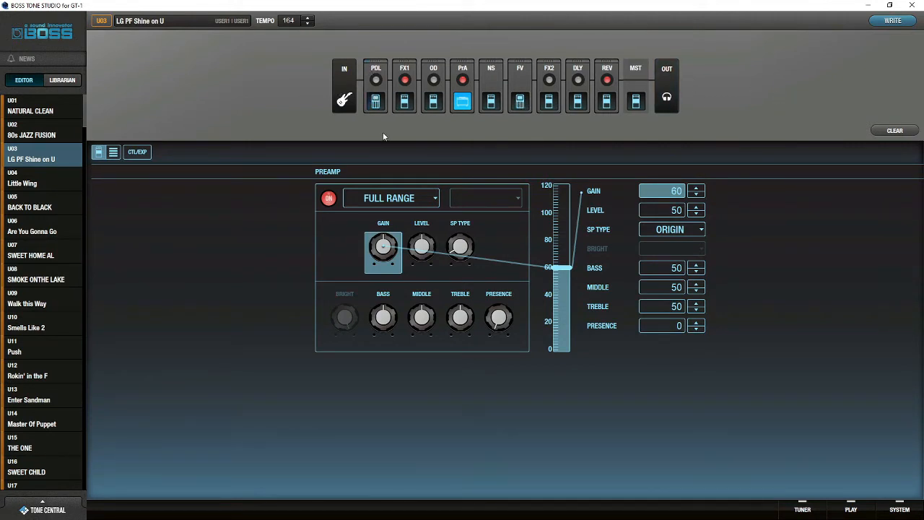
# Switch the PDL wah on, set its type to VO WAH, then switch it off.
pyautogui.click(375, 100)
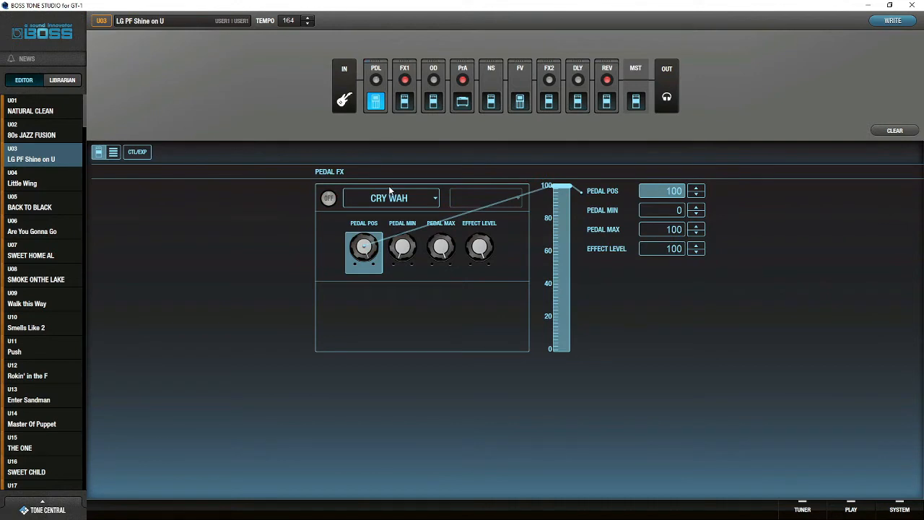
pyautogui.moveTo(391, 198)
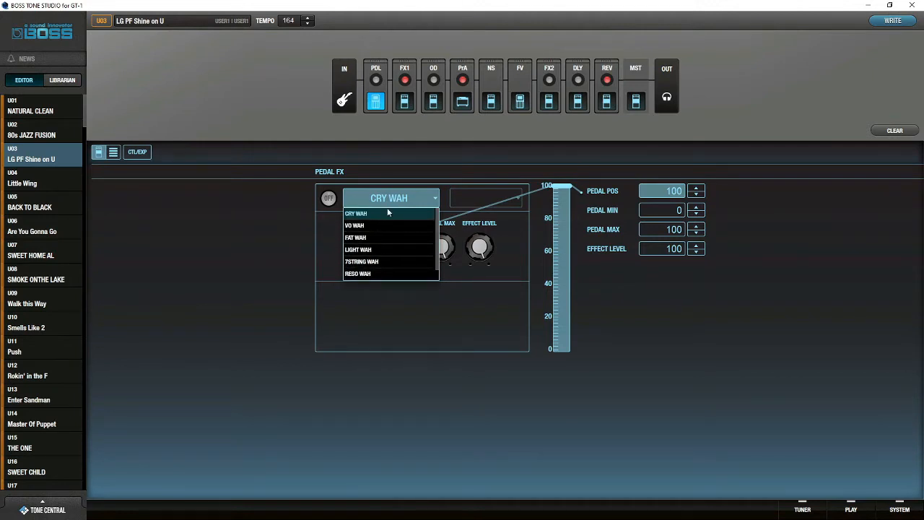
pyautogui.click(356, 213)
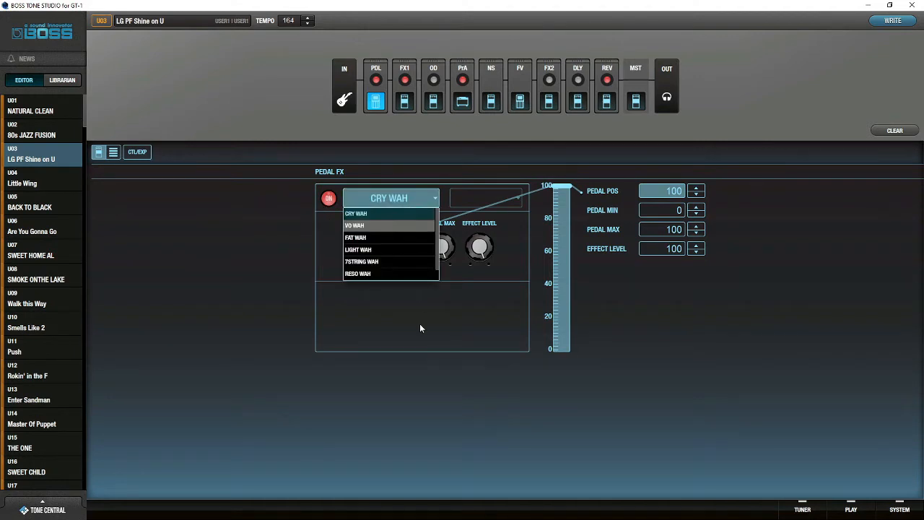
pyautogui.click(355, 225)
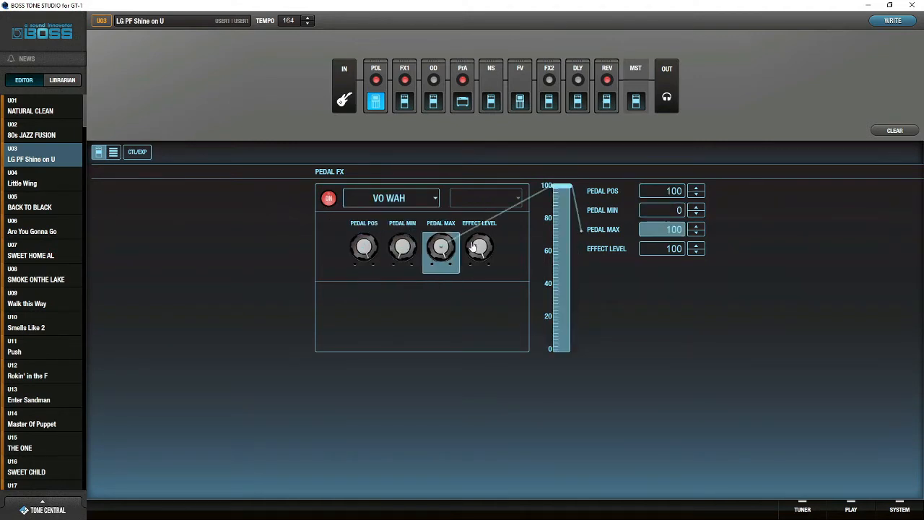
pyautogui.click(479, 249)
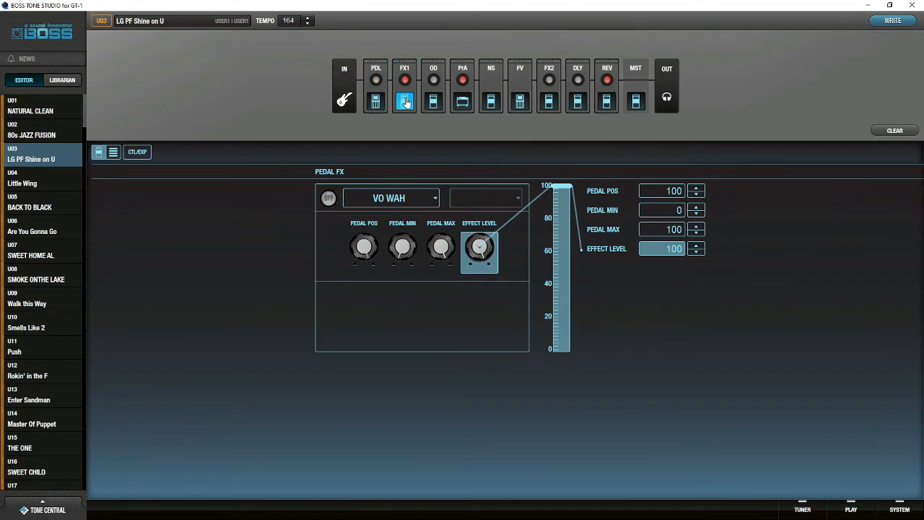
# Browse the FX1 compressor type list, leaving it on BOSS COMP.
pyautogui.click(404, 99)
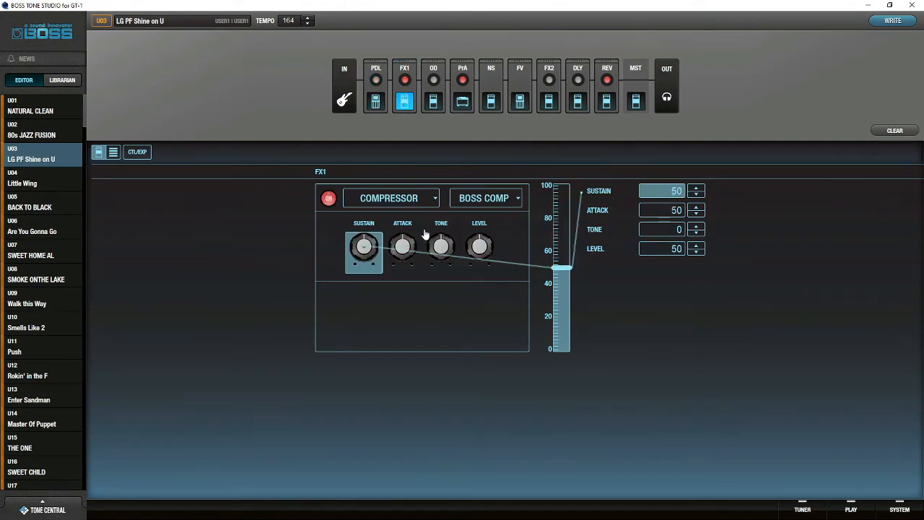
pyautogui.click(486, 198)
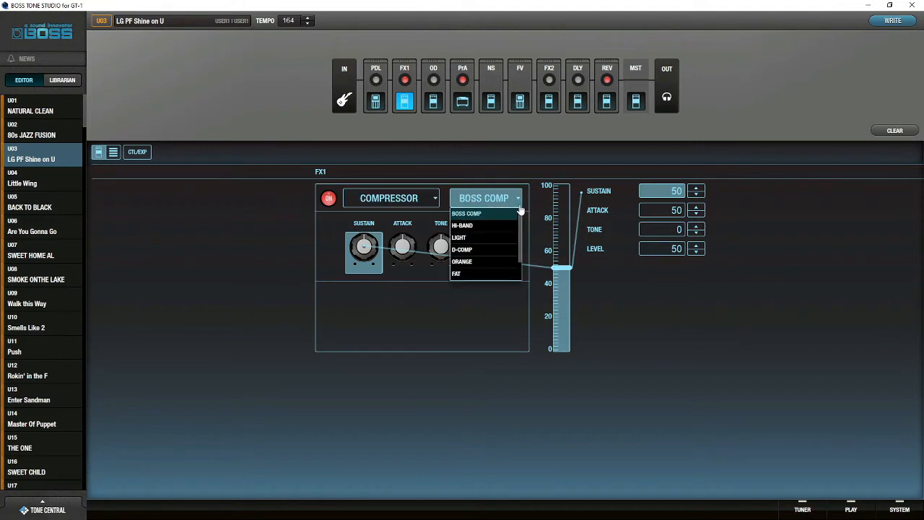
pyautogui.moveTo(496, 217)
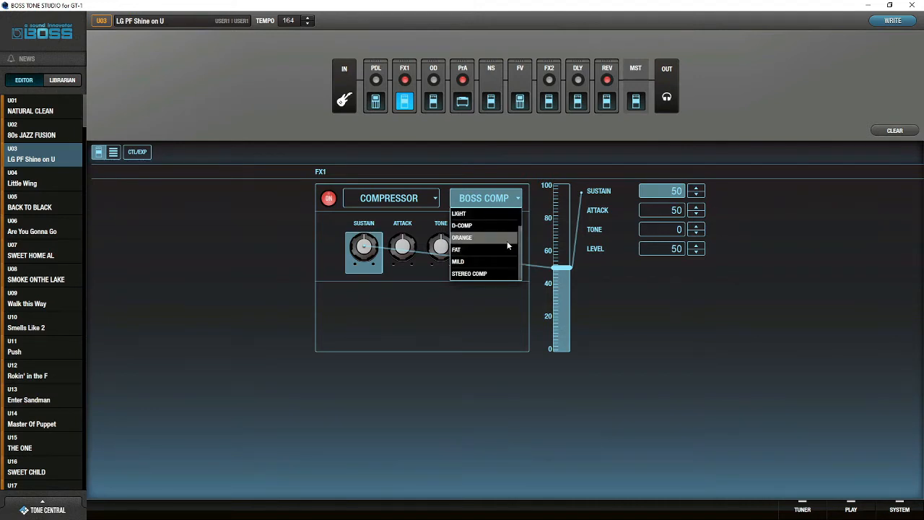
pyautogui.moveTo(496, 226)
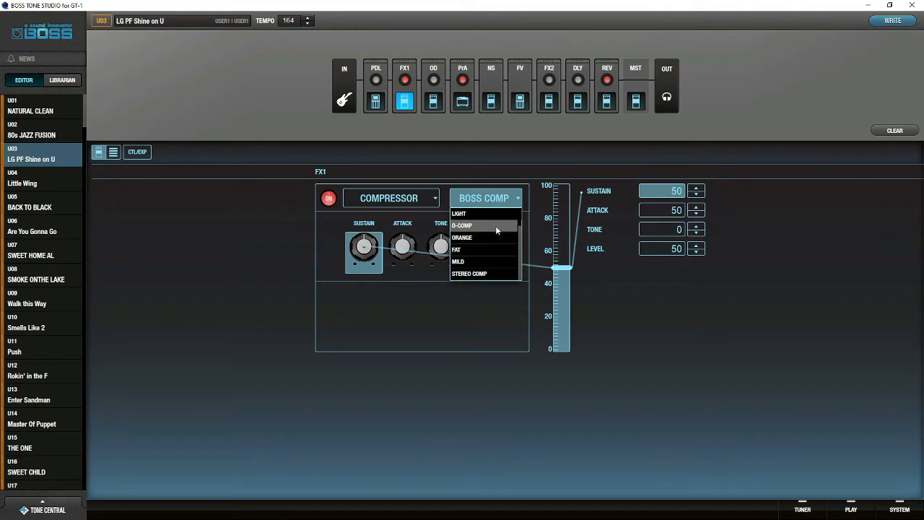
pyautogui.moveTo(491, 236)
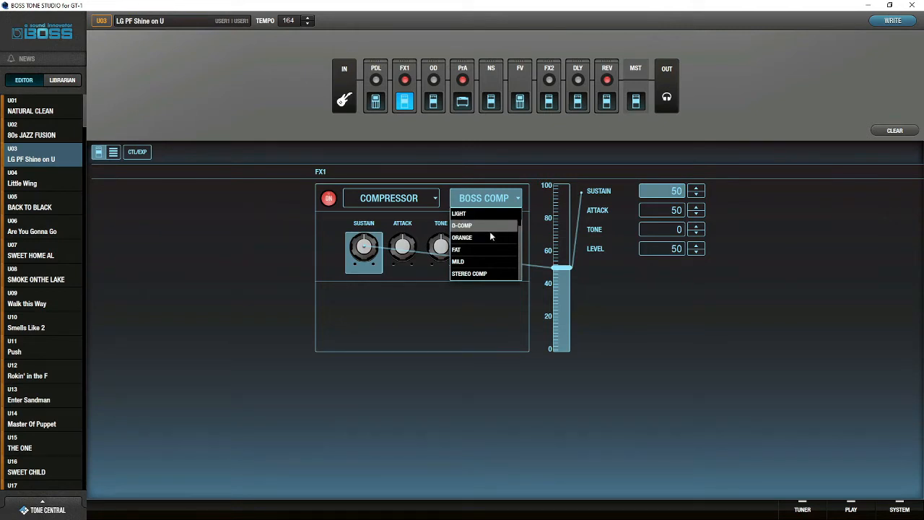
pyautogui.click(431, 99)
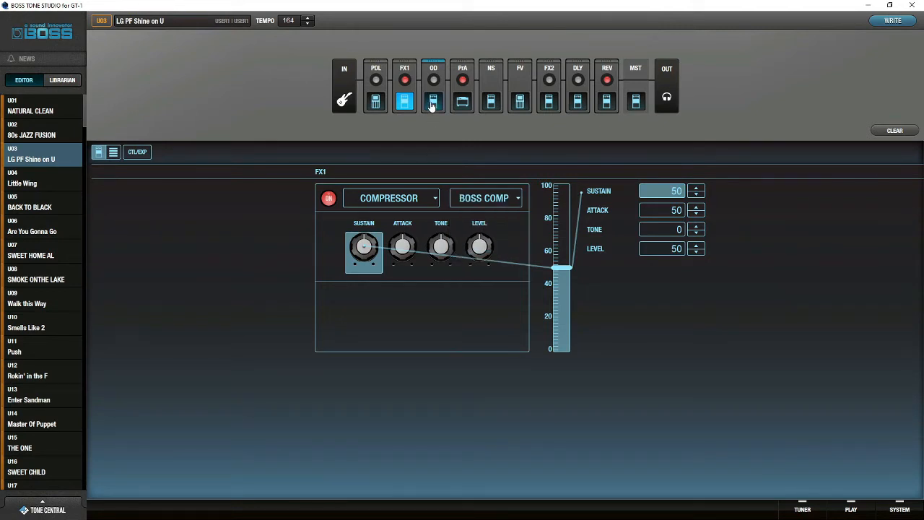
# Set the OD block to MUFF FUZZ, toggling it on and back off.
pyautogui.click(433, 97)
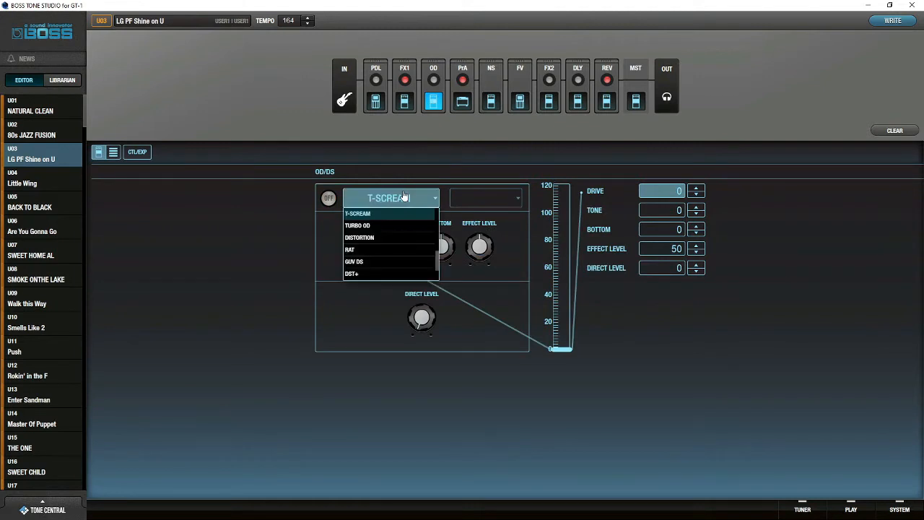
pyautogui.moveTo(401, 218)
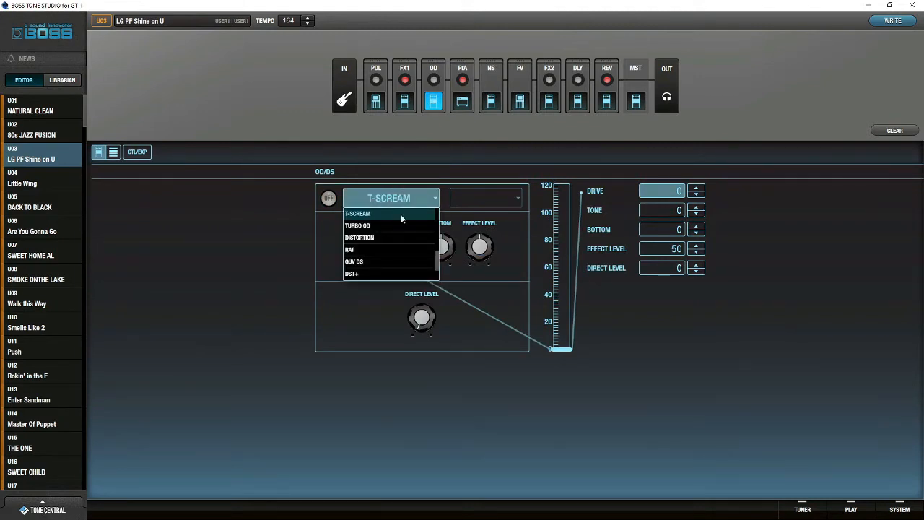
pyautogui.moveTo(400, 255)
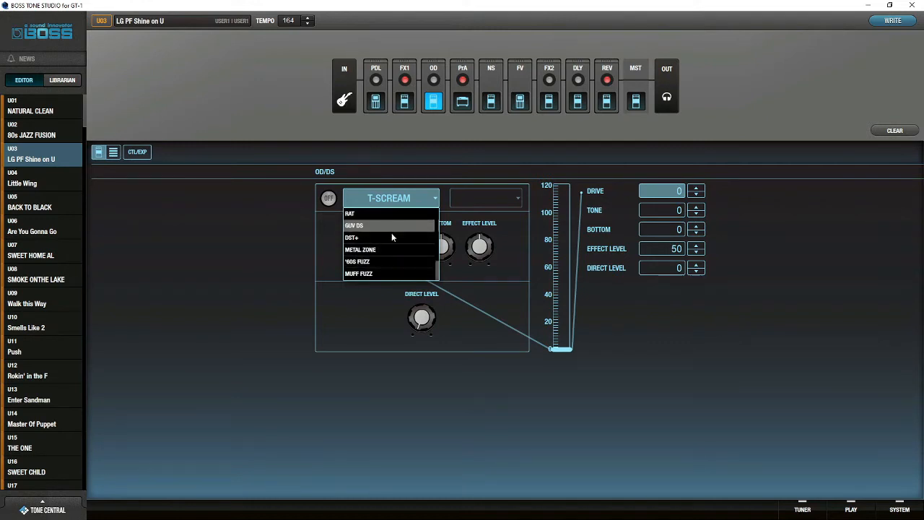
pyautogui.moveTo(396, 254)
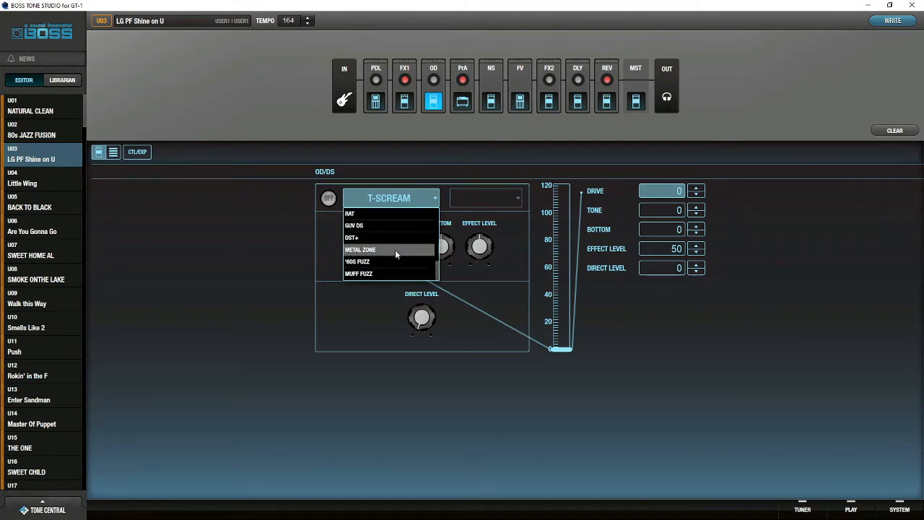
pyautogui.moveTo(378, 274)
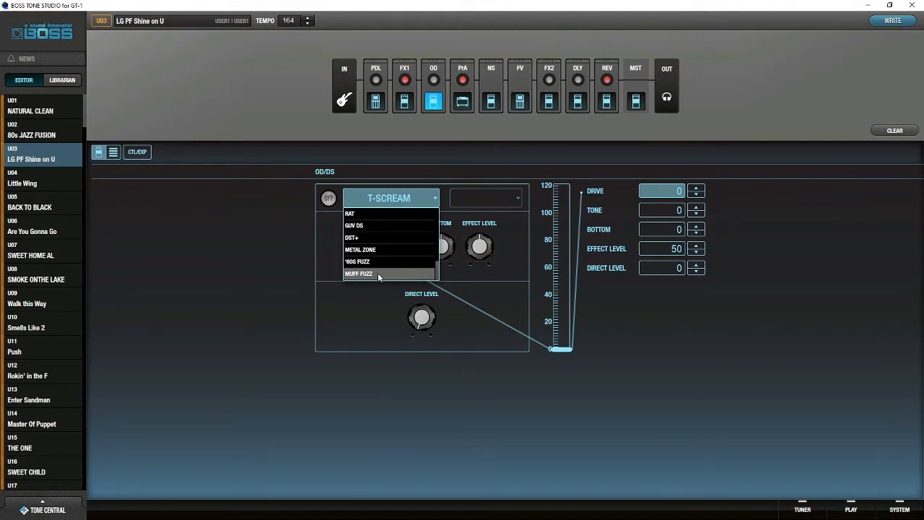
pyautogui.click(359, 274)
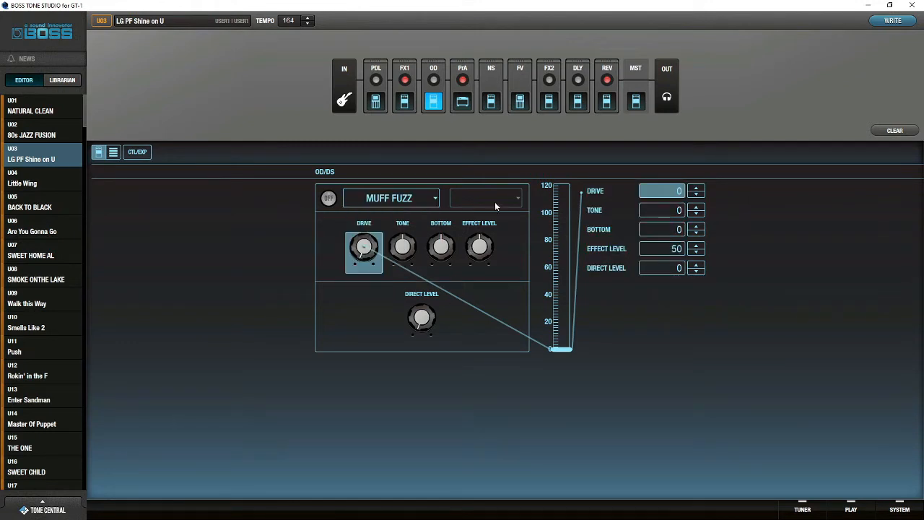
pyautogui.click(327, 198)
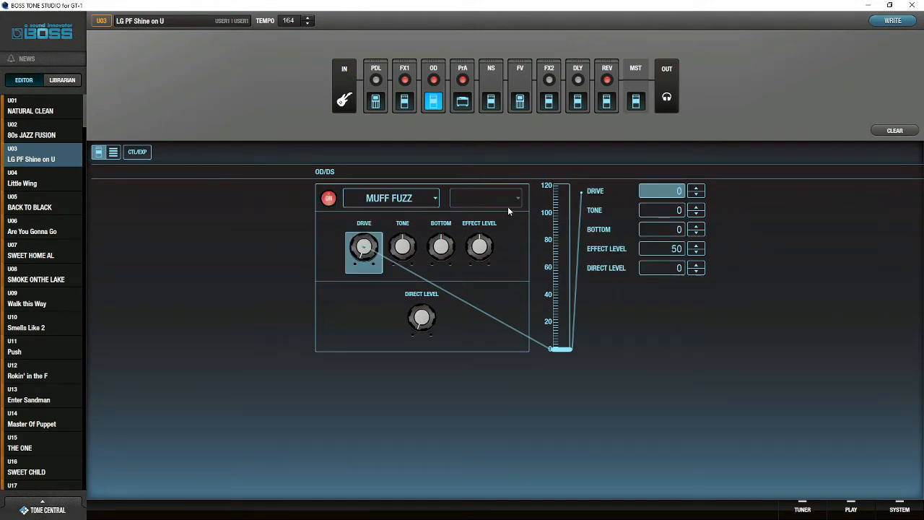
pyautogui.click(403, 247)
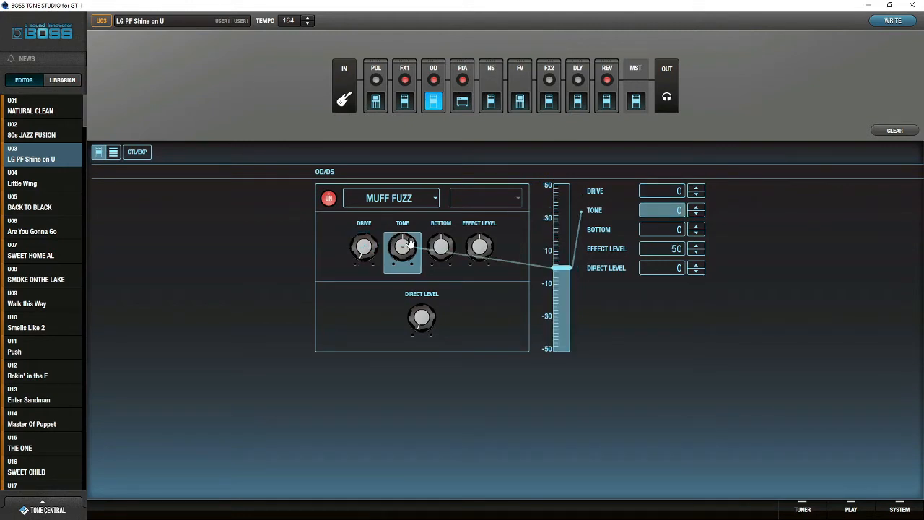
pyautogui.click(329, 197)
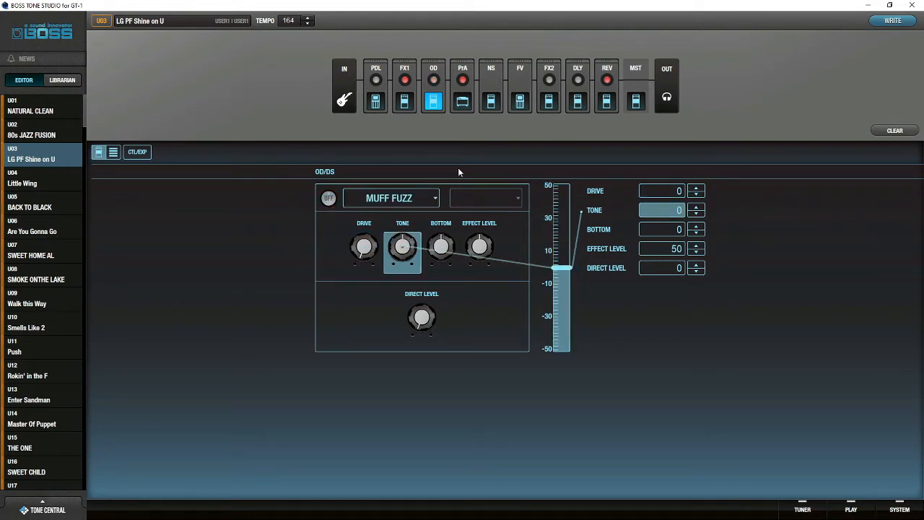
pyautogui.click(459, 101)
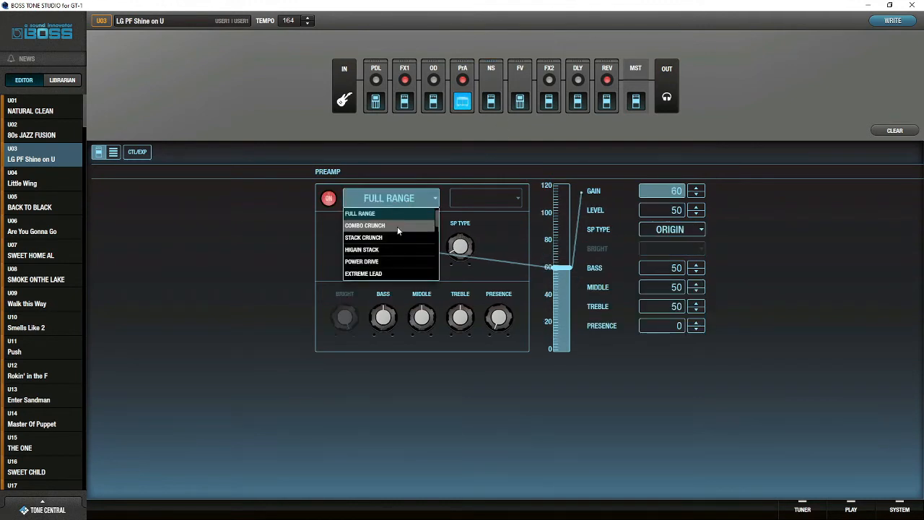
pyautogui.moveTo(386, 249)
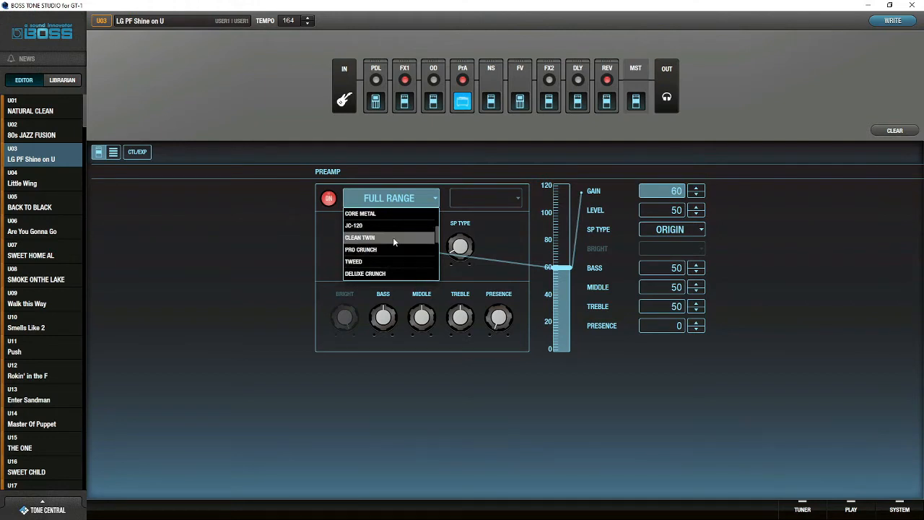
pyautogui.moveTo(377, 261)
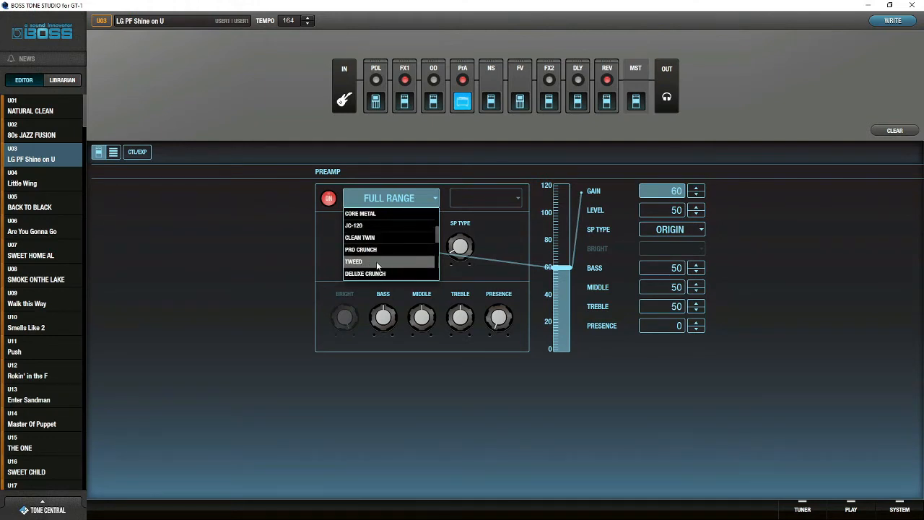
pyautogui.moveTo(397, 273)
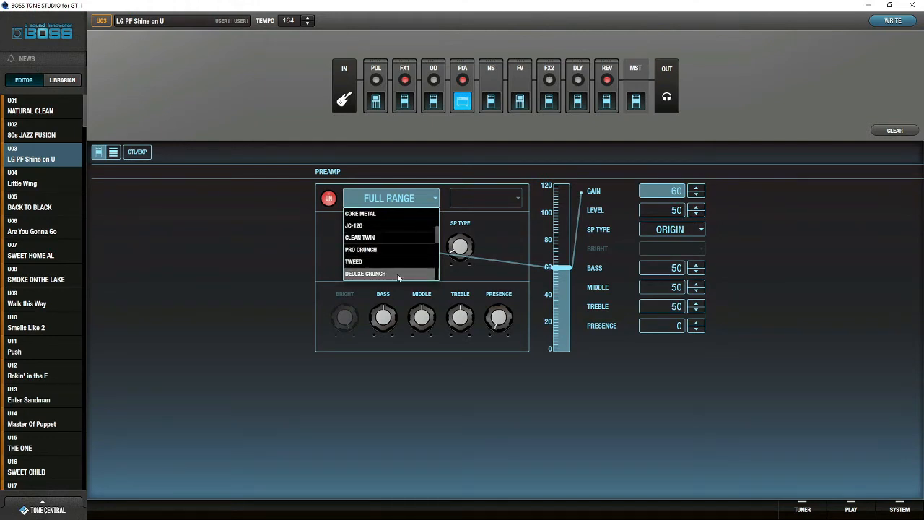
# Set the preamp type to 5150 DRIVE and show the ANALOG delay block.
pyautogui.scroll(-3)
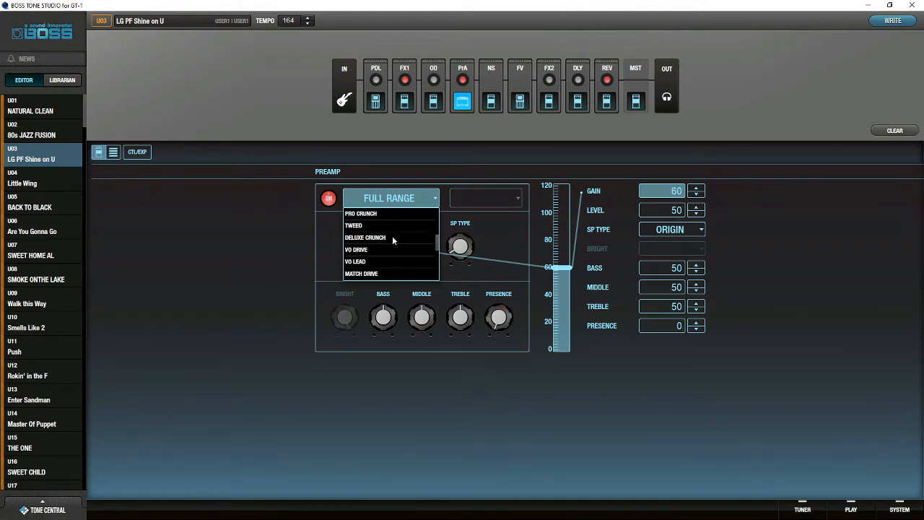
pyautogui.scroll(-3)
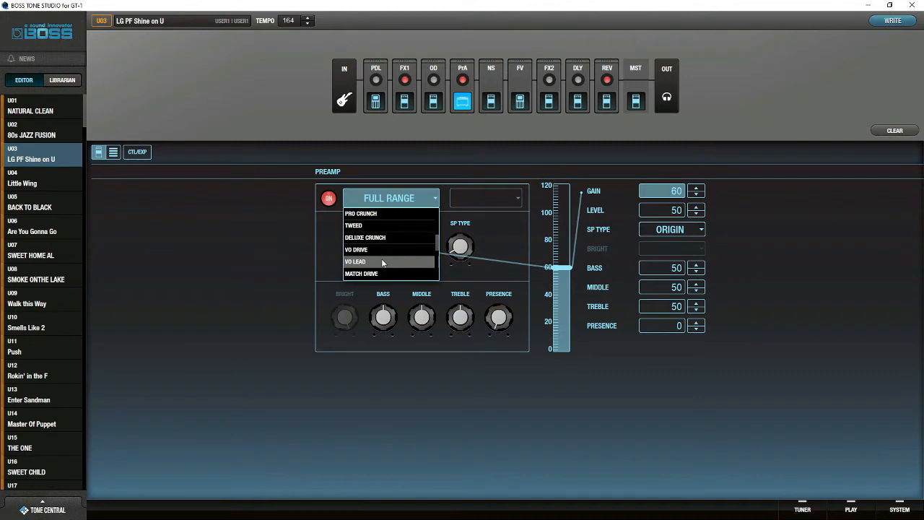
pyautogui.scroll(-3)
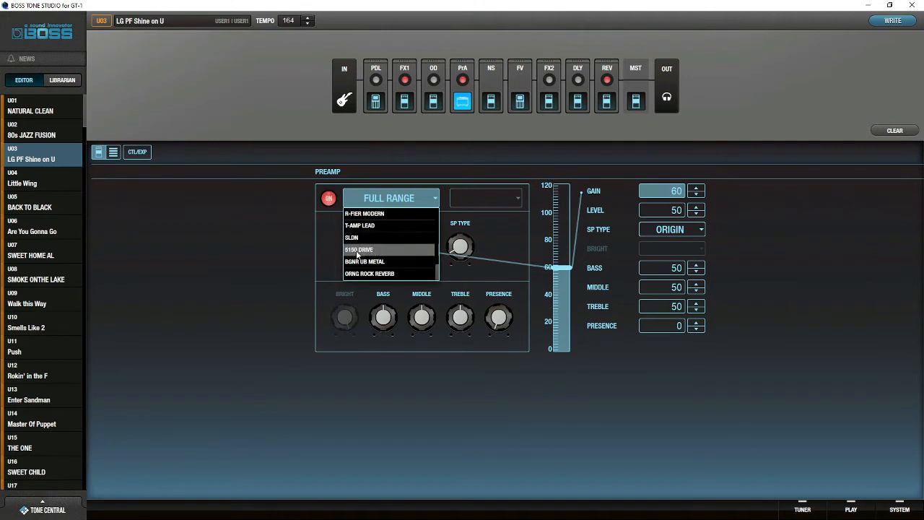
pyautogui.click(358, 249)
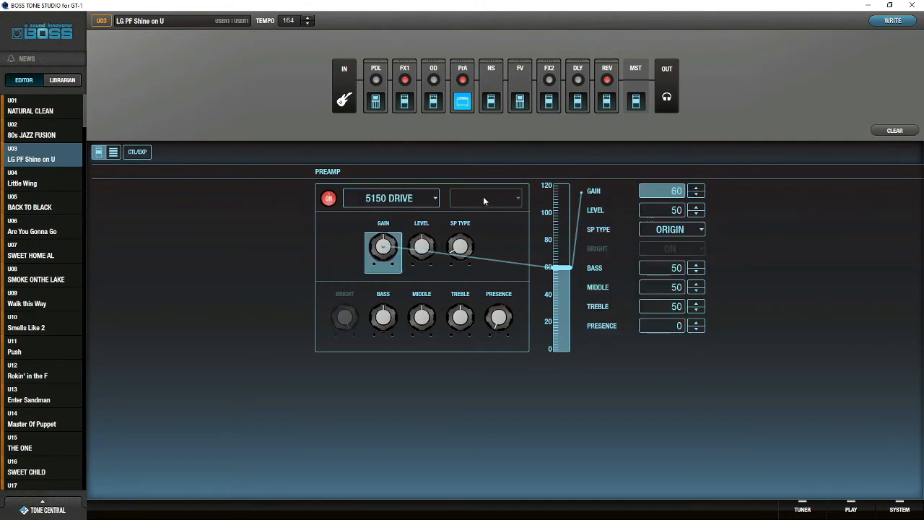
pyautogui.moveTo(500, 321)
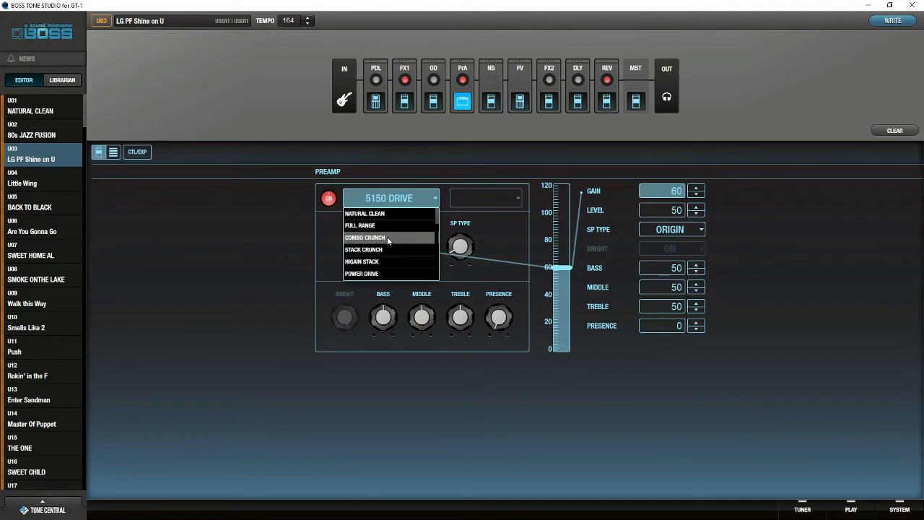
pyautogui.click(360, 226)
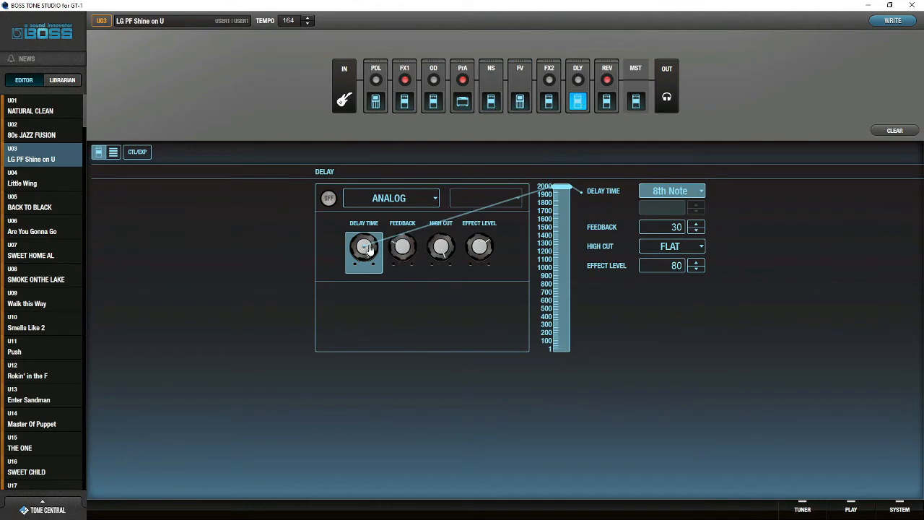
# Set the delay type to TAPE with a 750 ms delay time.
pyautogui.click(392, 197)
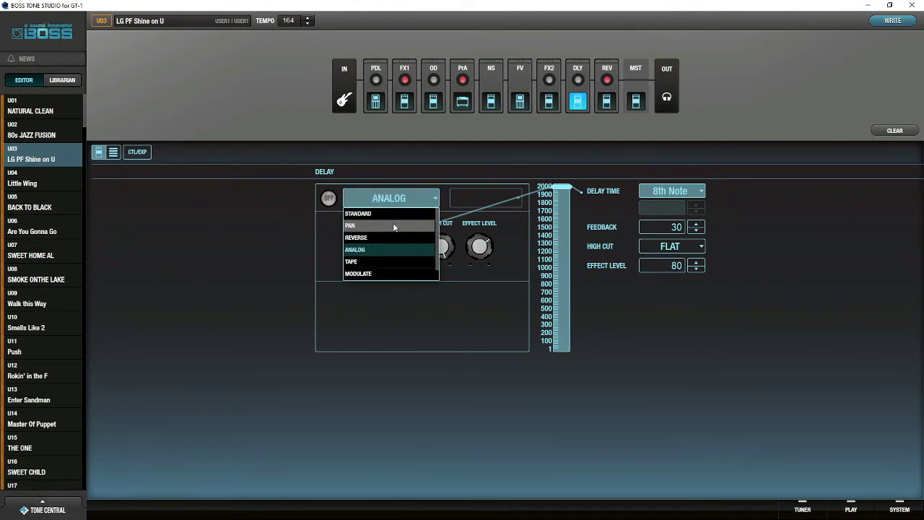
pyautogui.click(351, 262)
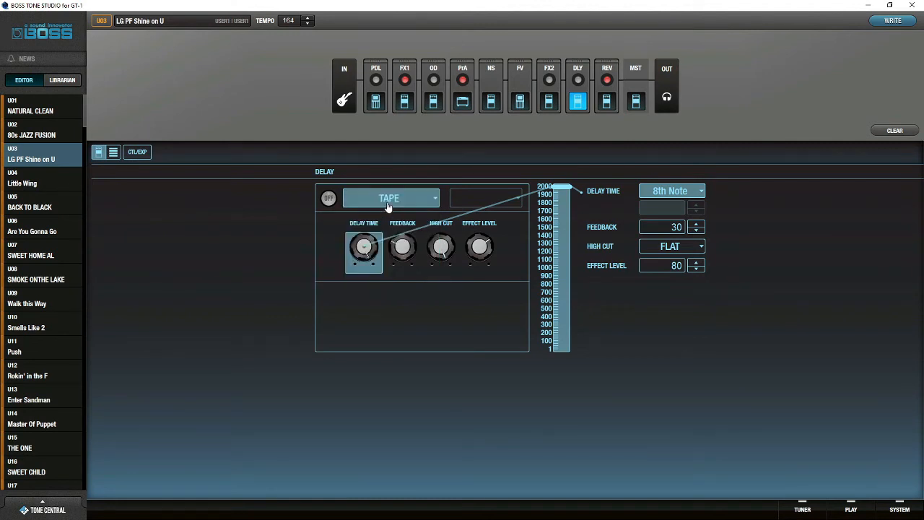
pyautogui.click(389, 198)
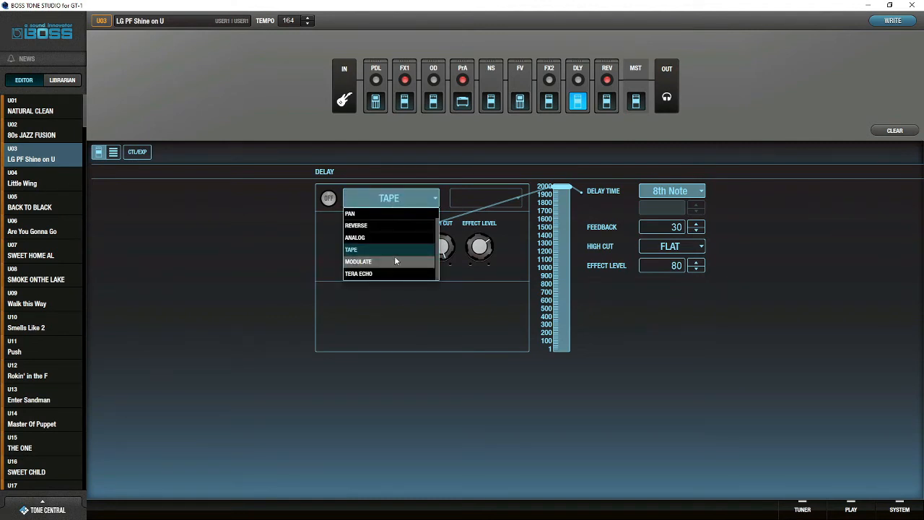
pyautogui.click(351, 249)
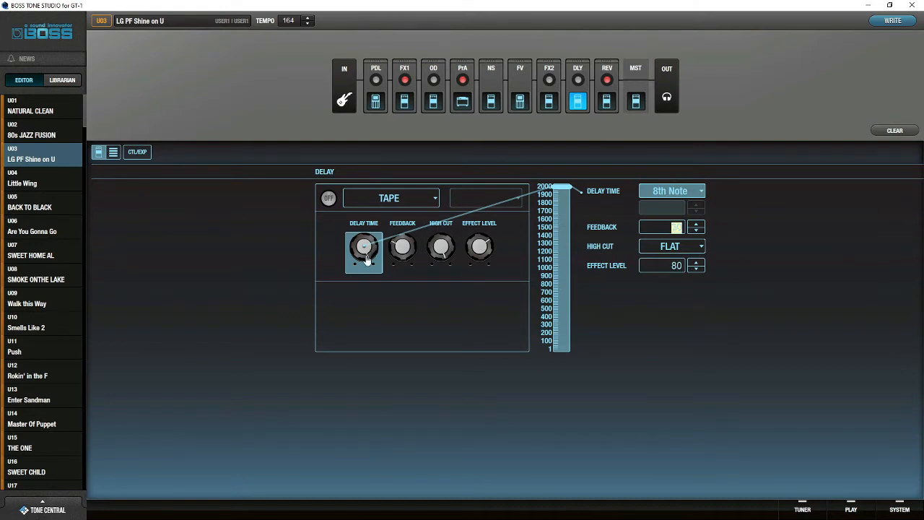
pyautogui.moveTo(364, 257); pyautogui.dragTo(364, 249)
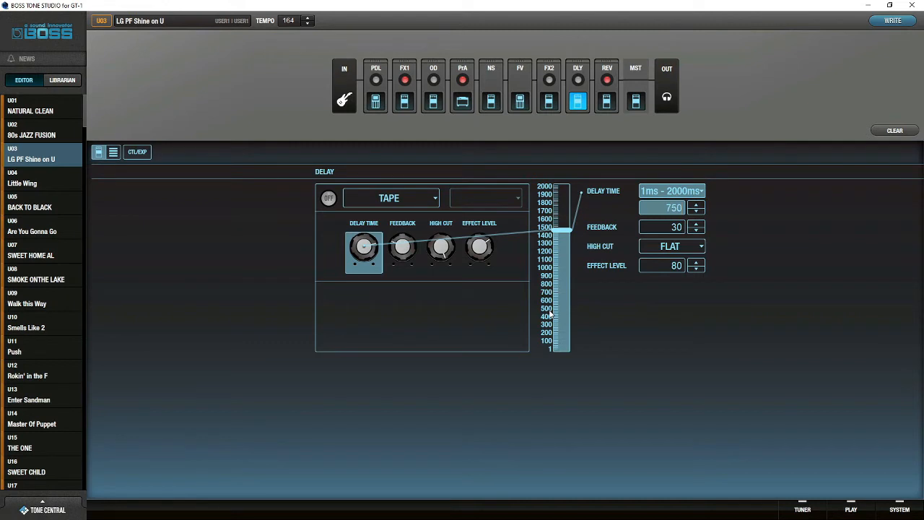
pyautogui.moveTo(685, 430)
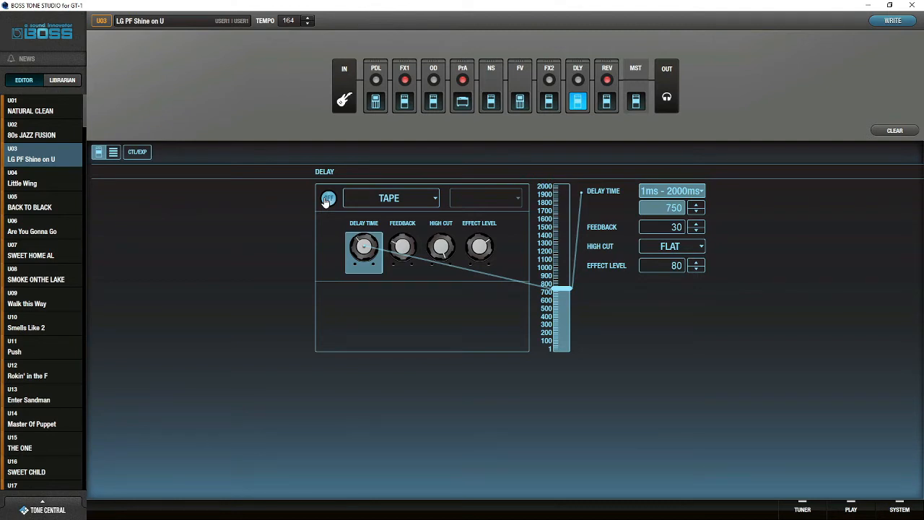
pyautogui.click(328, 197)
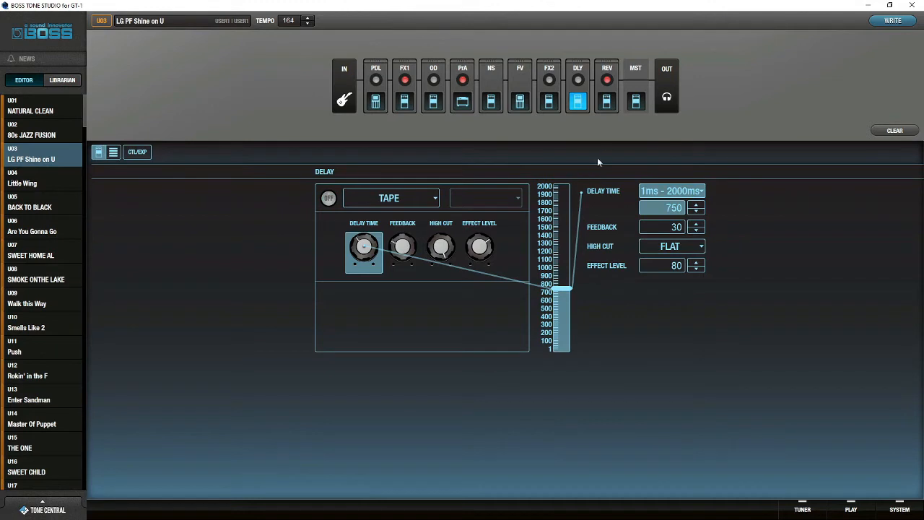
# Set FX1 to PITCHSHIFTER and reopen the MUFF FUZZ overdrive settings.
pyautogui.click(376, 99)
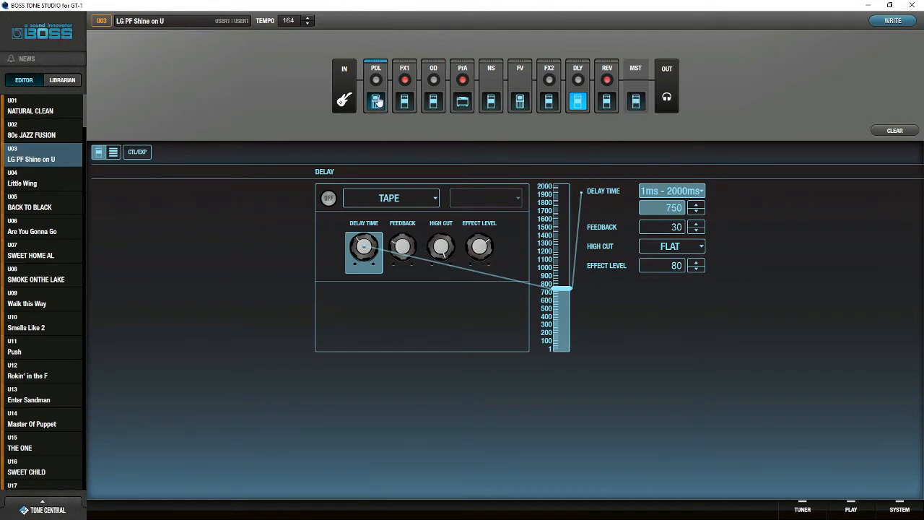
pyautogui.click(375, 99)
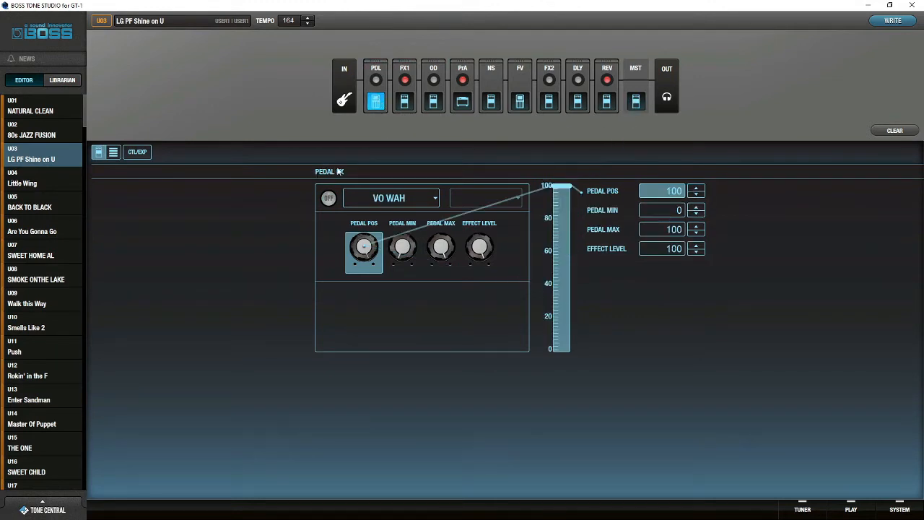
pyautogui.click(405, 98)
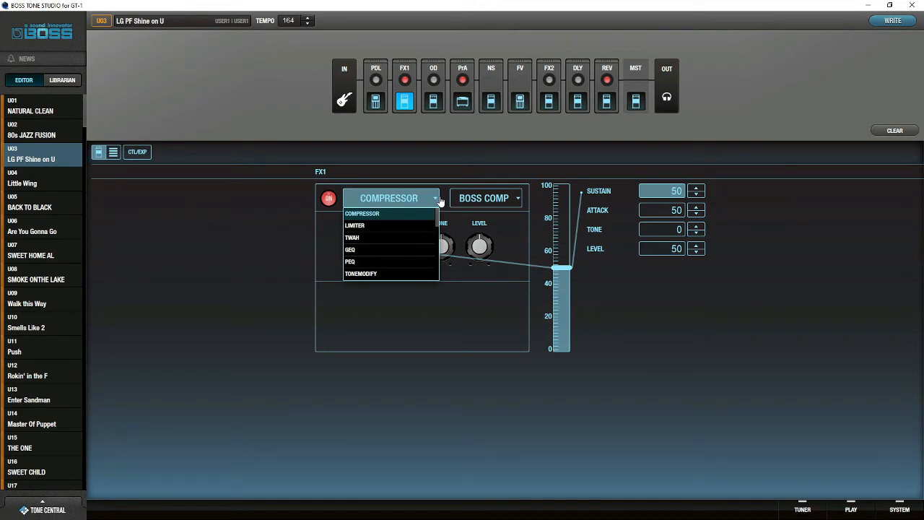
pyautogui.moveTo(401, 261)
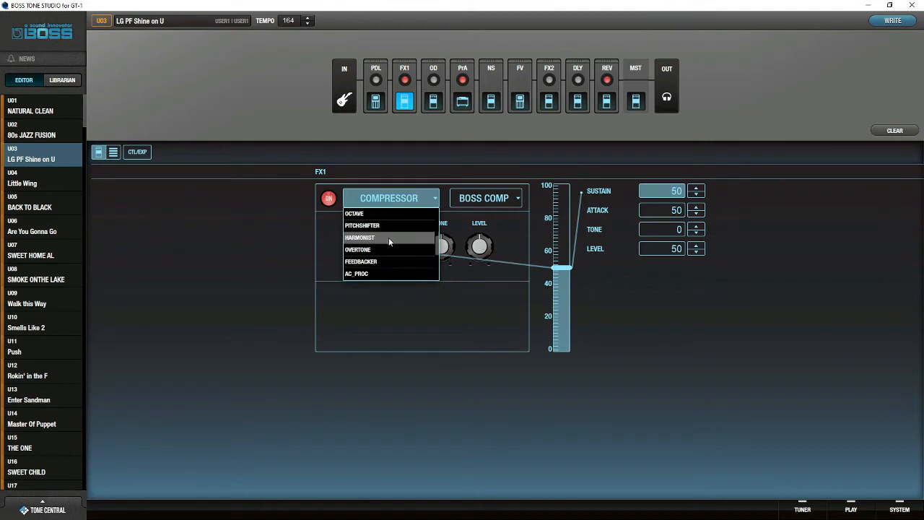
pyautogui.moveTo(400, 225)
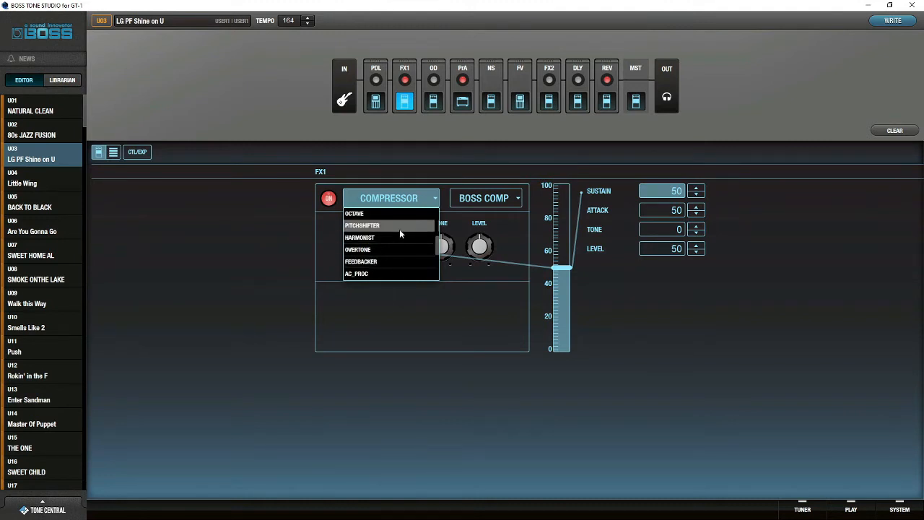
pyautogui.click(363, 225)
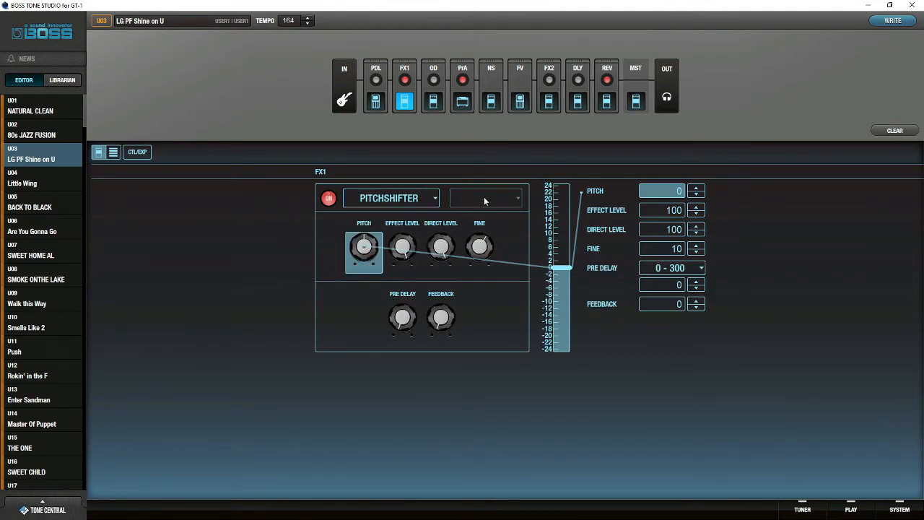
pyautogui.moveTo(158, 193)
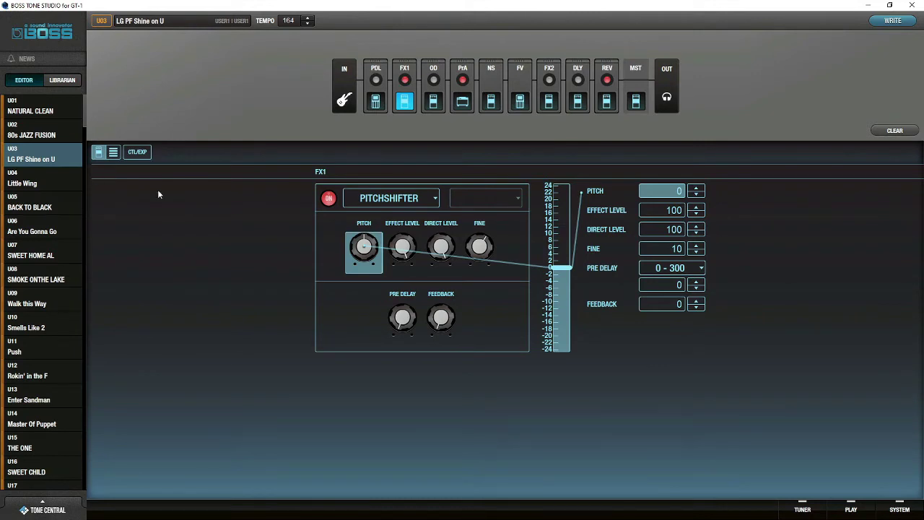
pyautogui.click(431, 99)
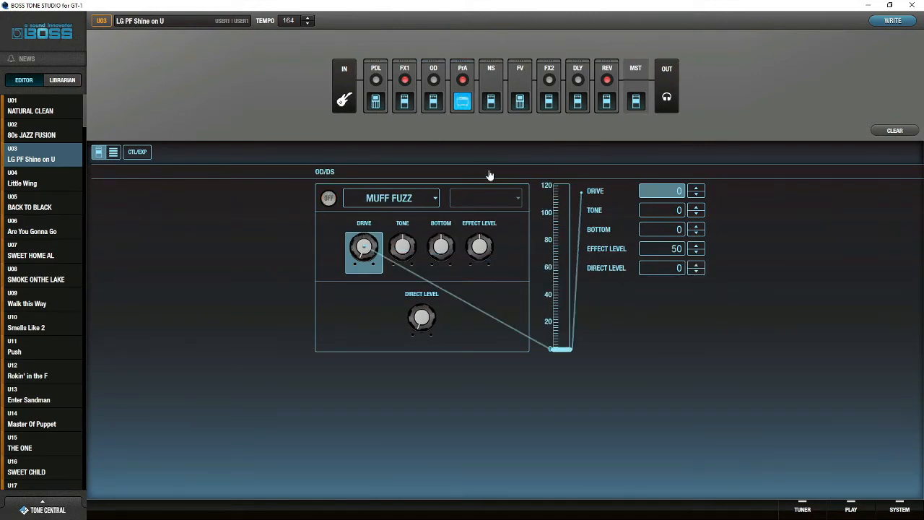
# Replace FX2's PHASER 4STAGE with CHORUS in MONO mode.
pyautogui.click(520, 97)
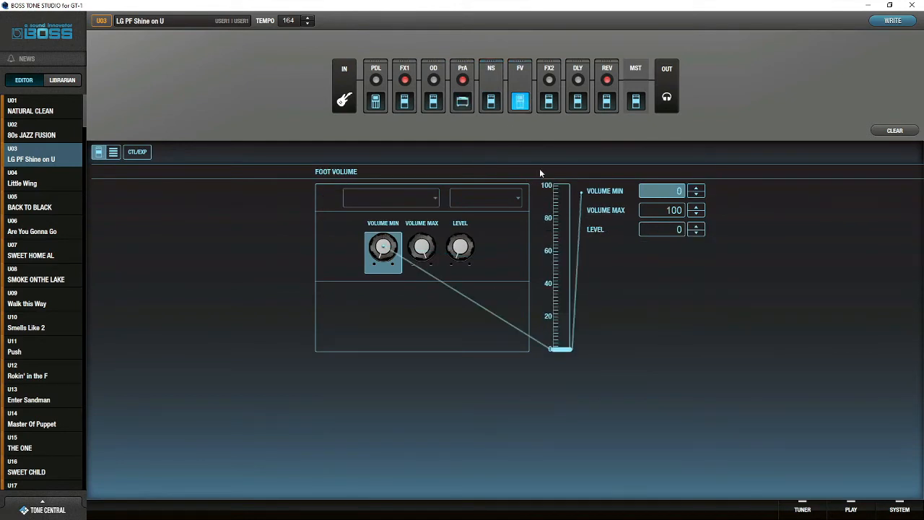
pyautogui.moveTo(531, 123)
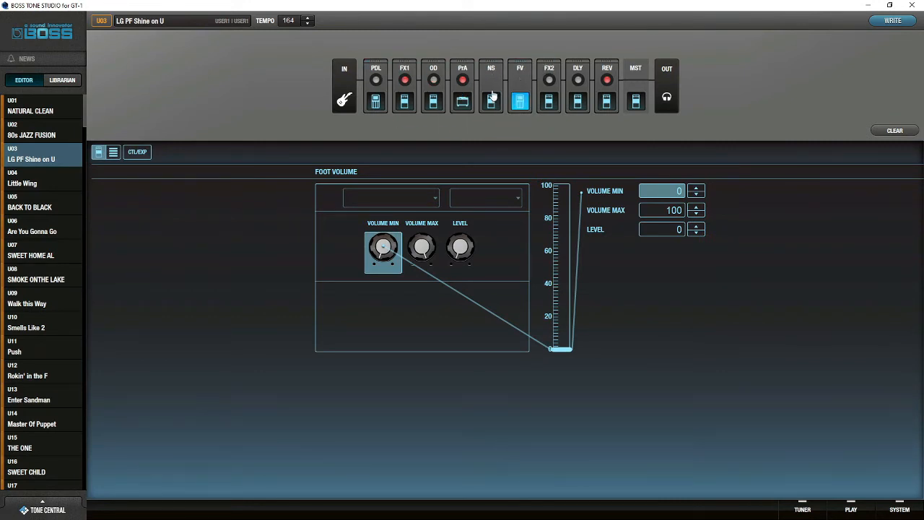
pyautogui.click(518, 70)
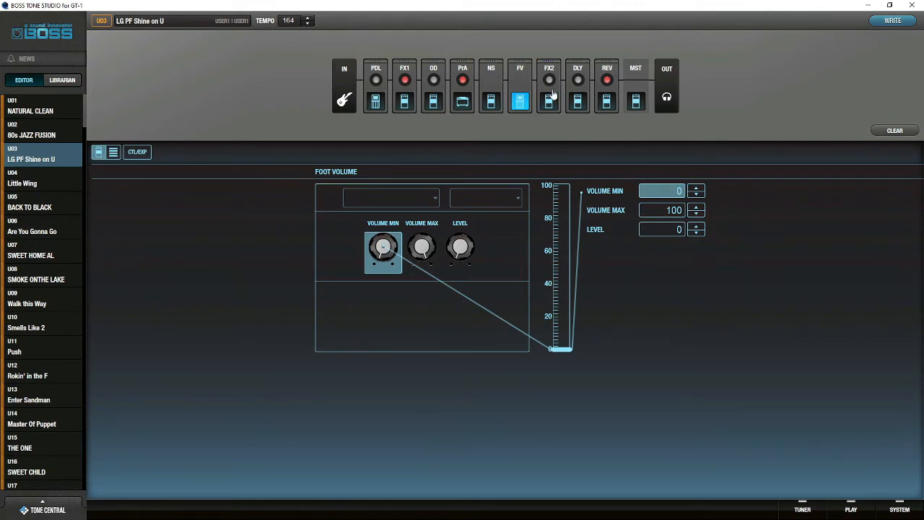
pyautogui.click(548, 99)
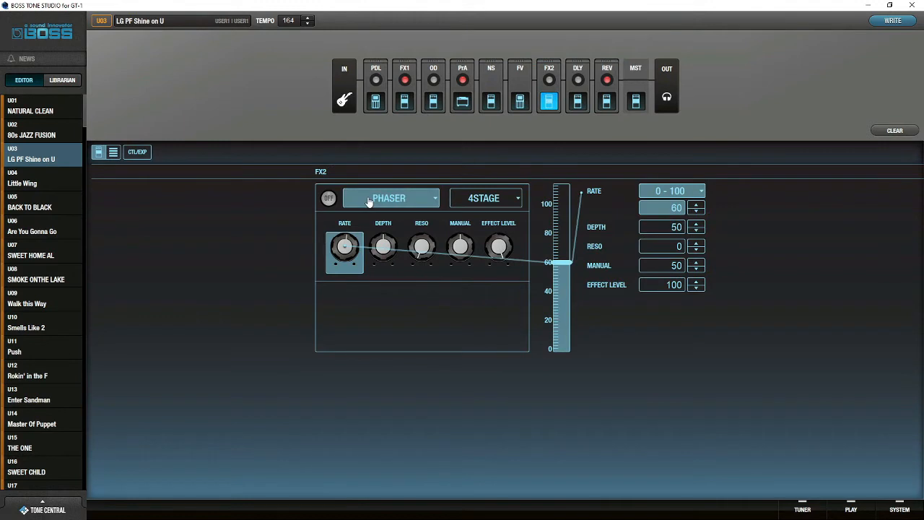
pyautogui.click(392, 197)
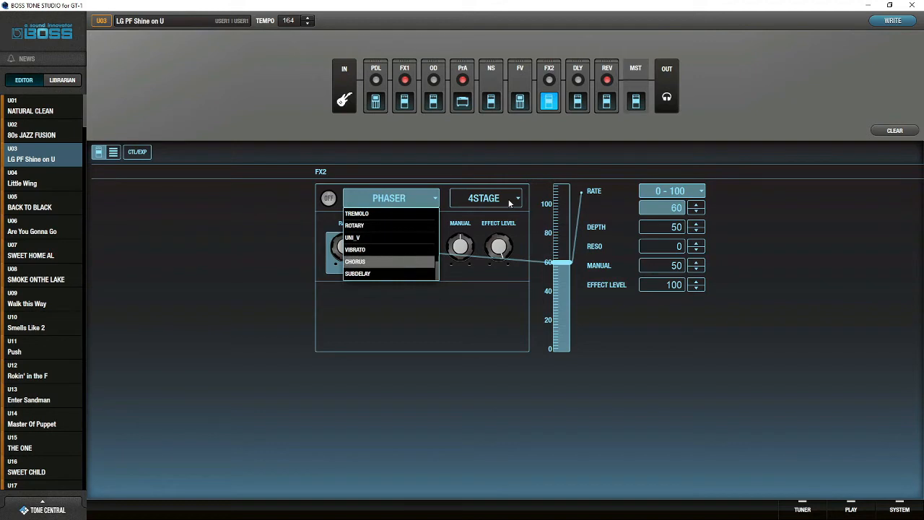
pyautogui.click(357, 261)
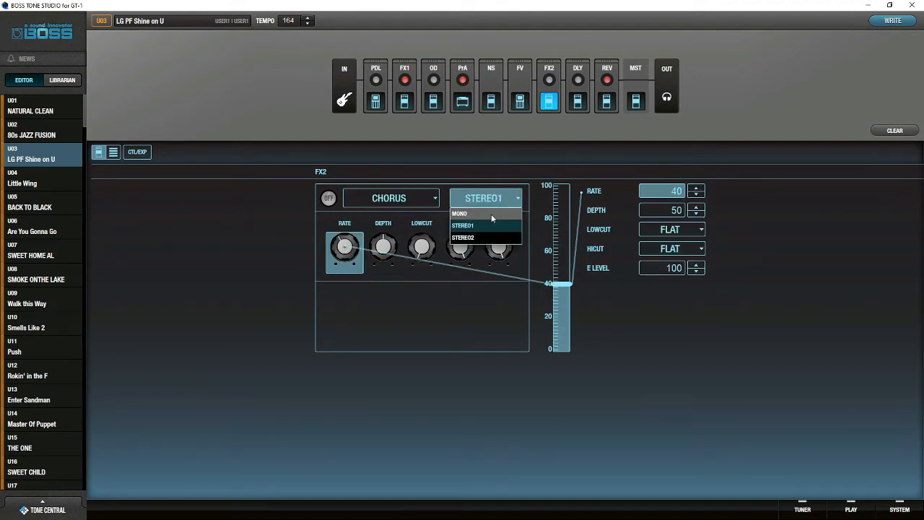
pyautogui.click(462, 213)
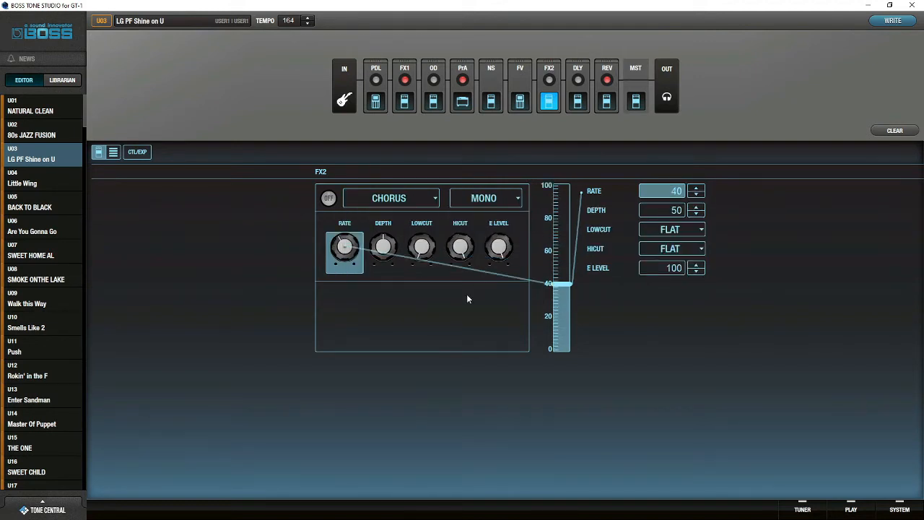
pyautogui.moveTo(673, 249)
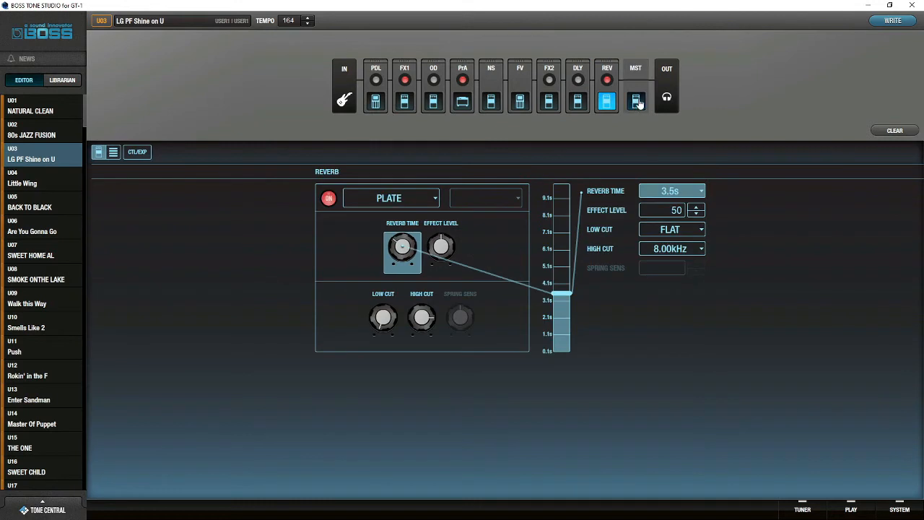
# Open the MST master settings and check Output Select shows LINE/PHONES.
pyautogui.click(636, 101)
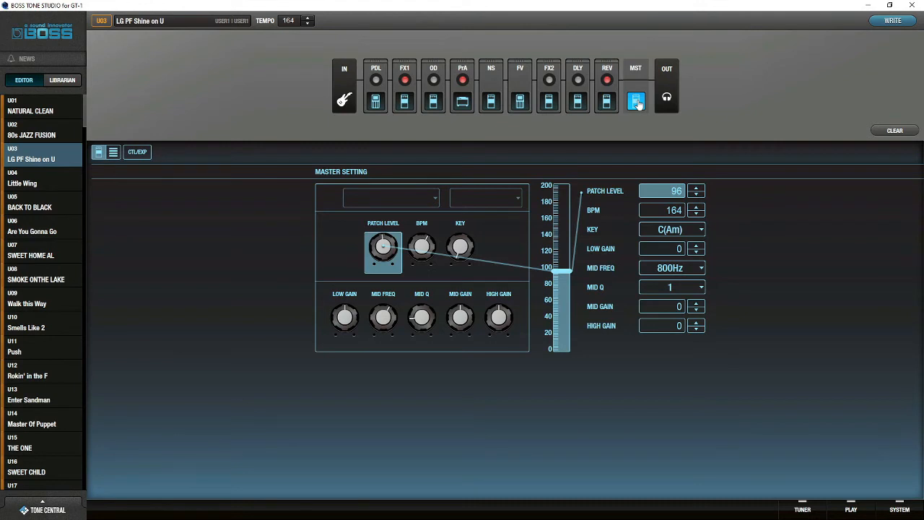
pyautogui.moveTo(482, 316)
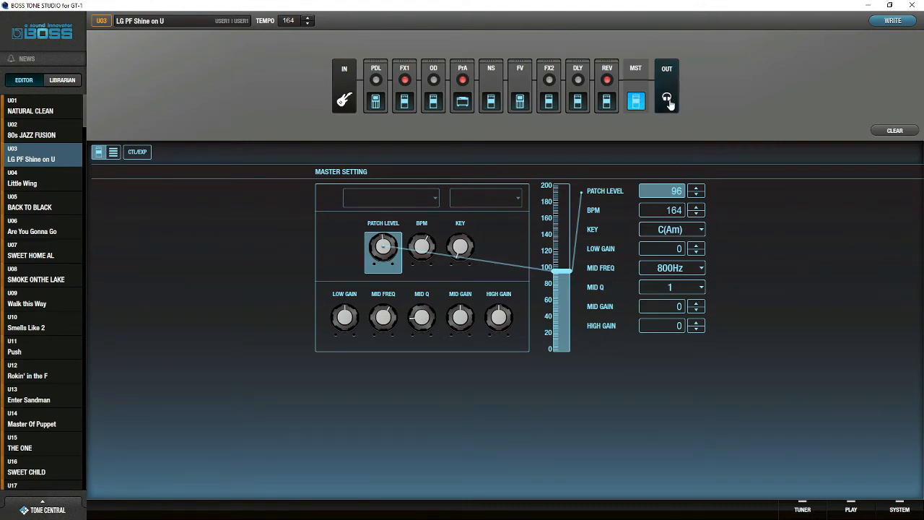
pyautogui.click(666, 94)
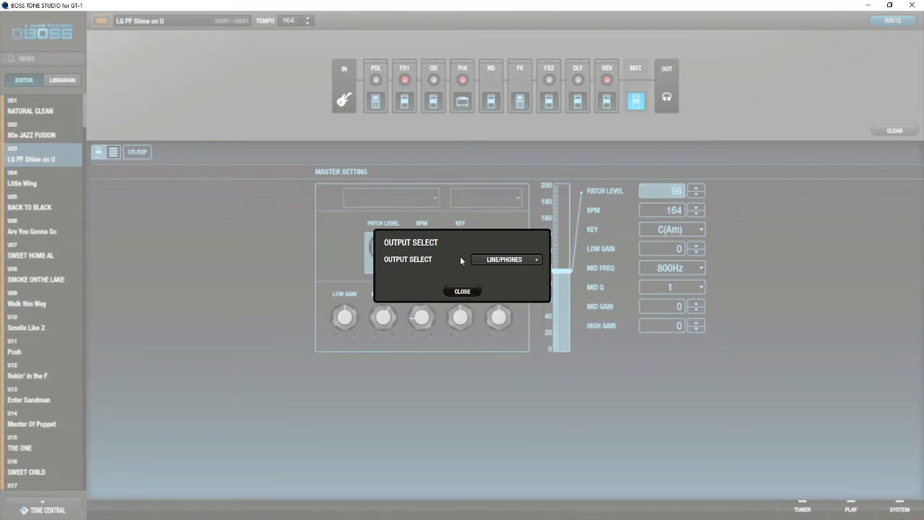
pyautogui.click(461, 291)
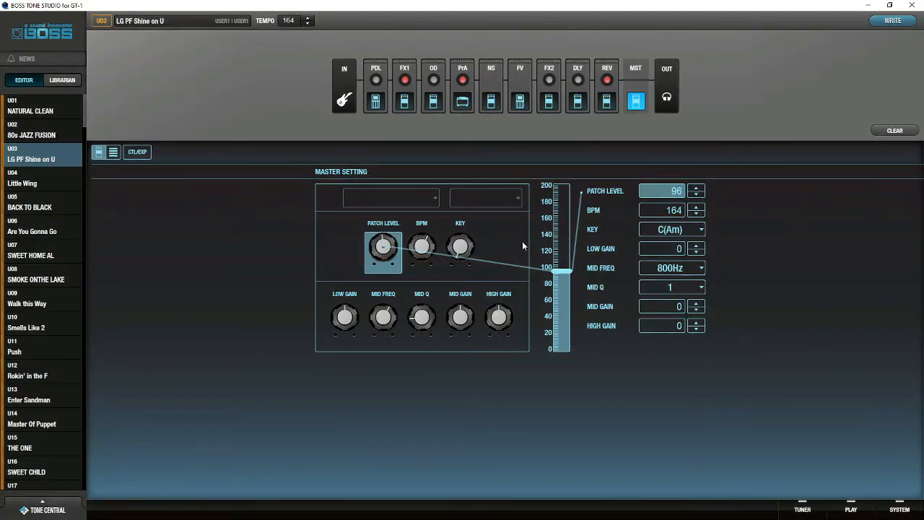
pyautogui.moveTo(154, 122)
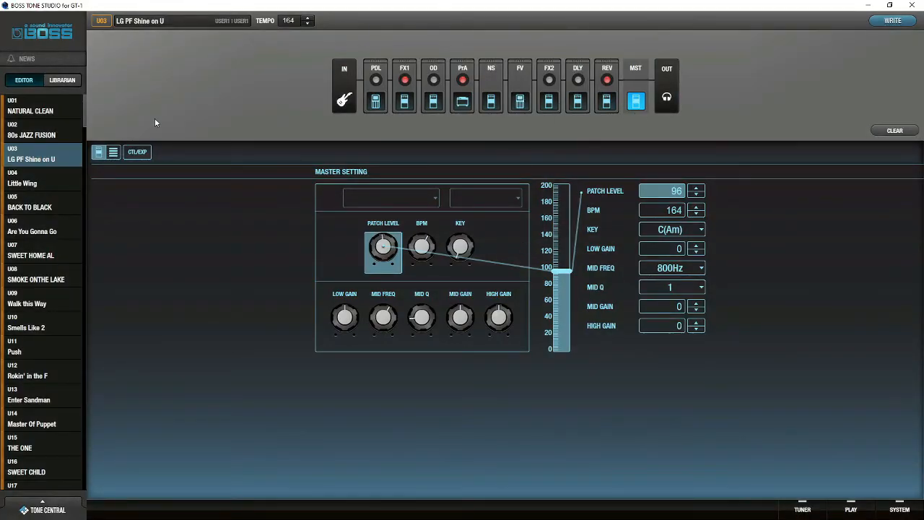
pyautogui.moveTo(376, 210)
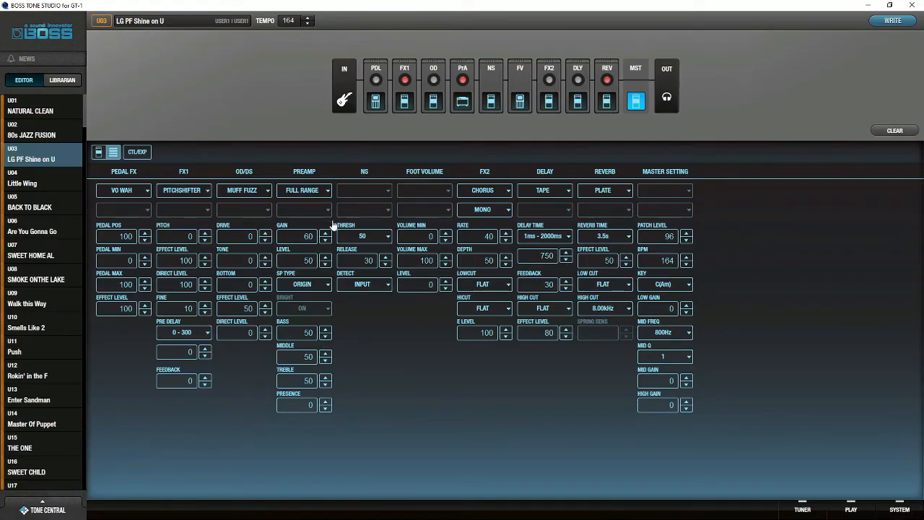
pyautogui.moveTo(206, 180)
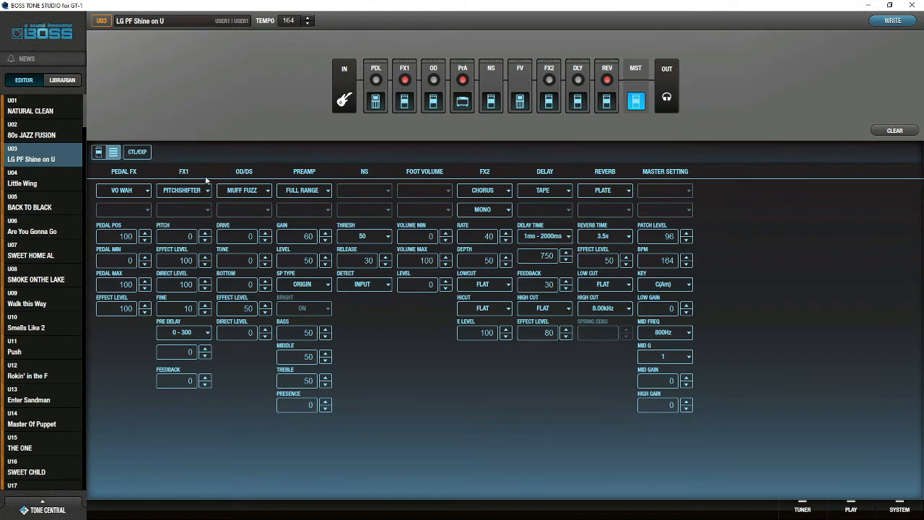
pyautogui.moveTo(263, 194)
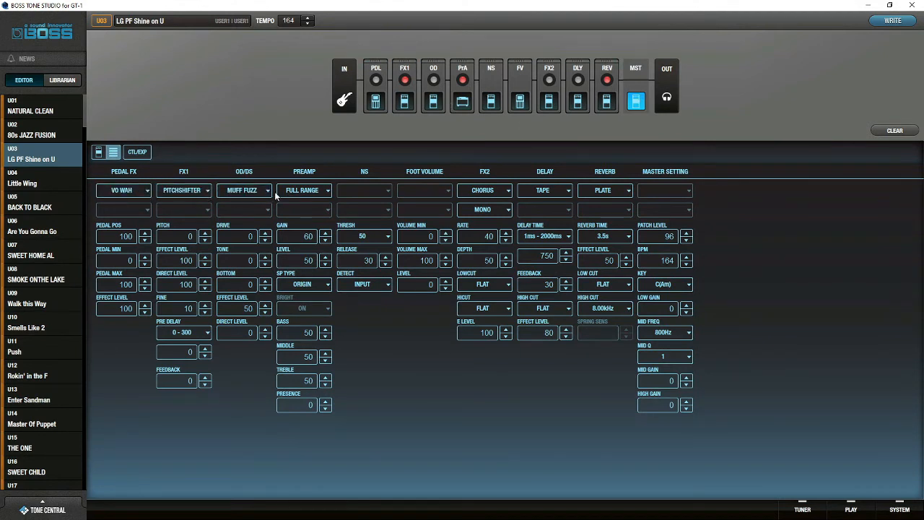
pyautogui.moveTo(349, 186)
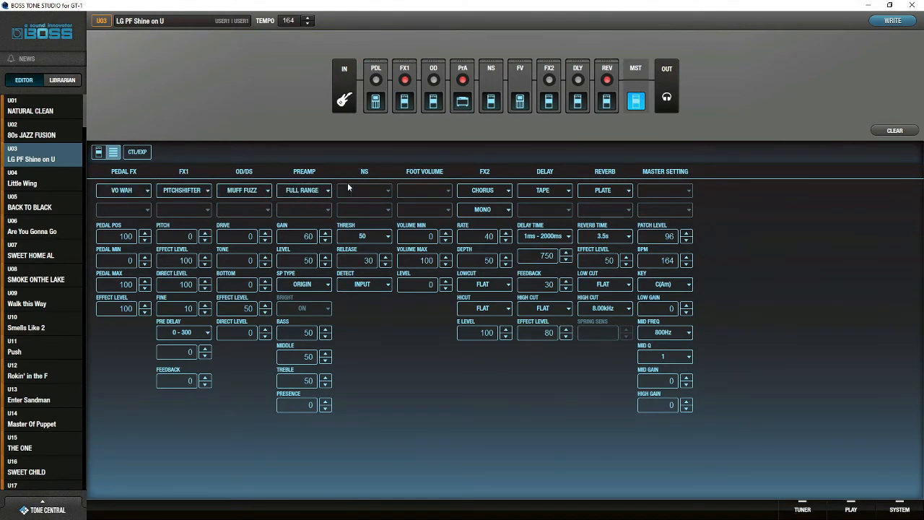
pyautogui.moveTo(433, 199)
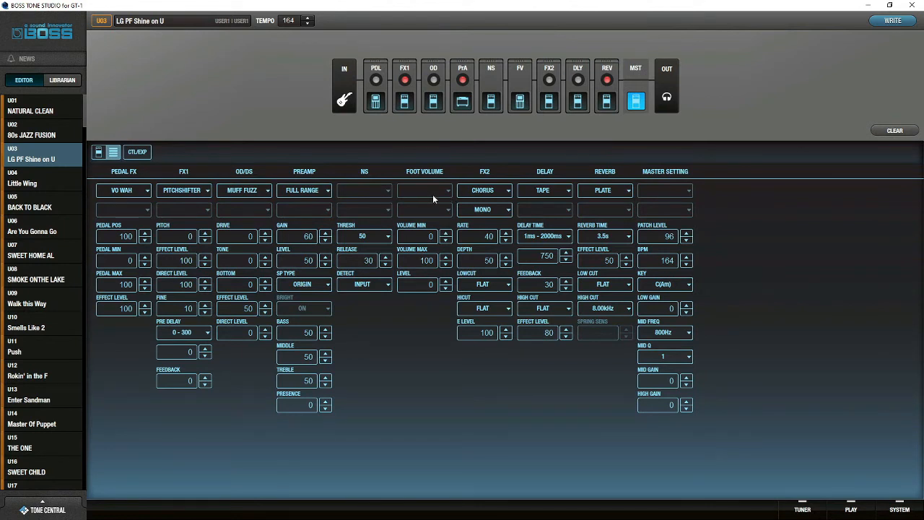
# Switch to the list view showing all blocks of LG PF Shine on U.
pyautogui.click(484, 190)
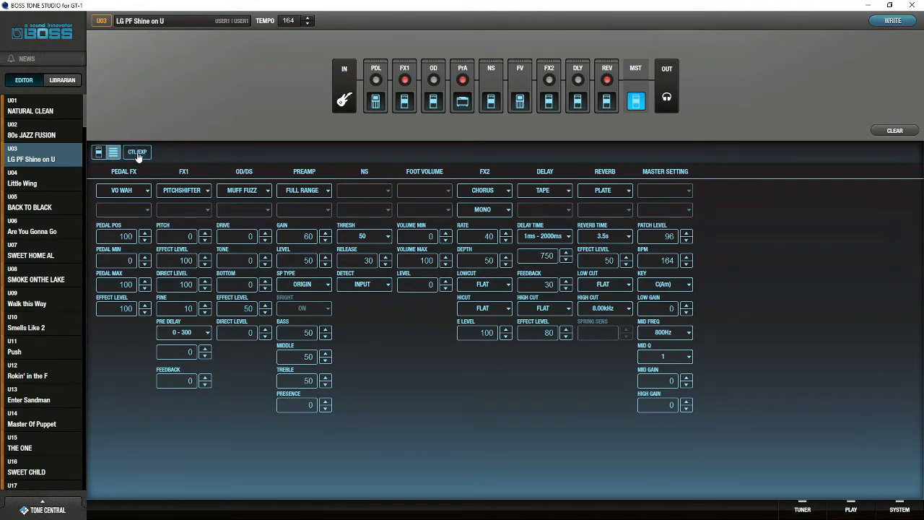
pyautogui.click(137, 152)
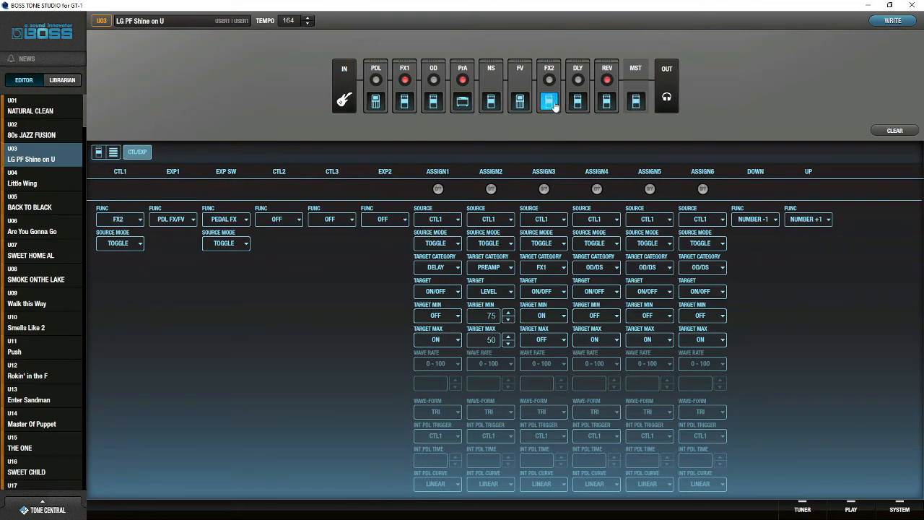
pyautogui.click(119, 219)
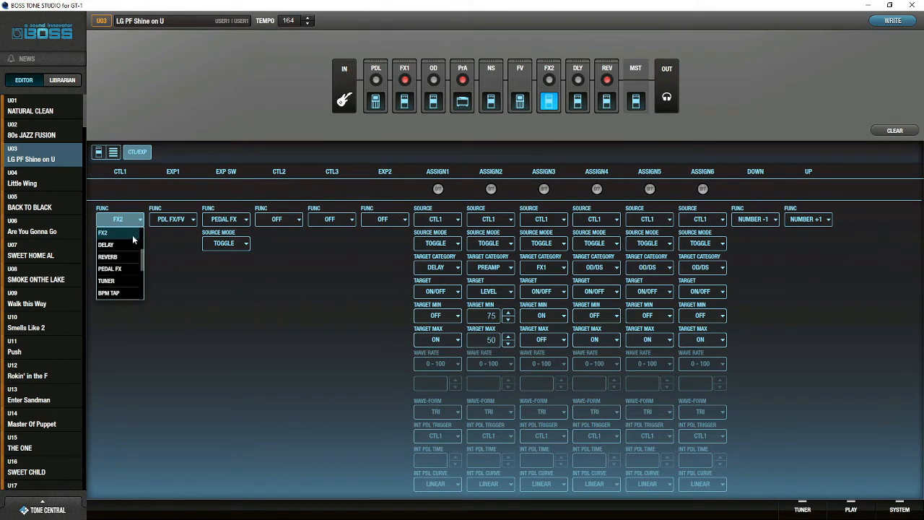
pyautogui.click(119, 232)
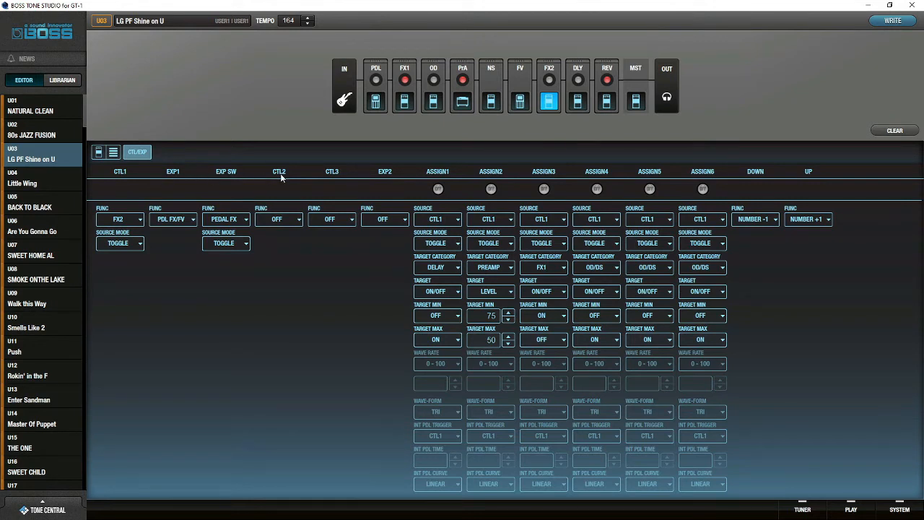
pyautogui.click(279, 218)
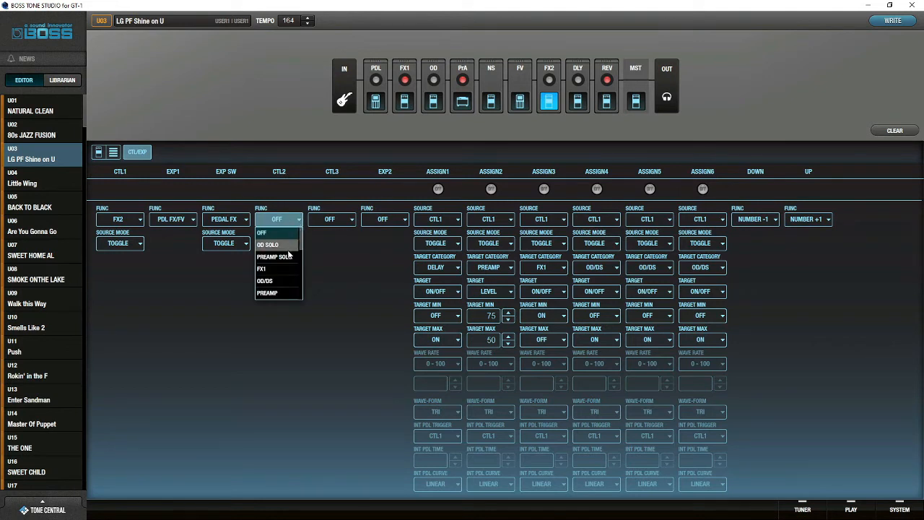
pyautogui.click(266, 280)
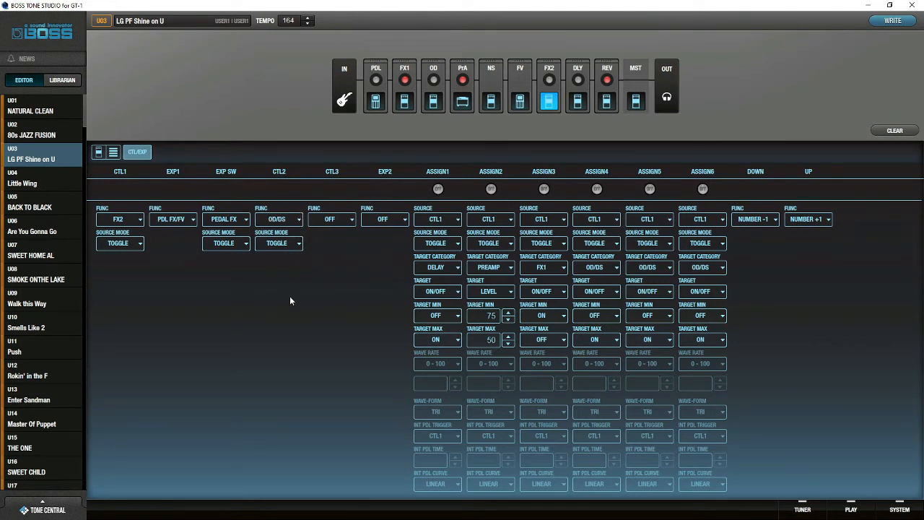
pyautogui.click(279, 244)
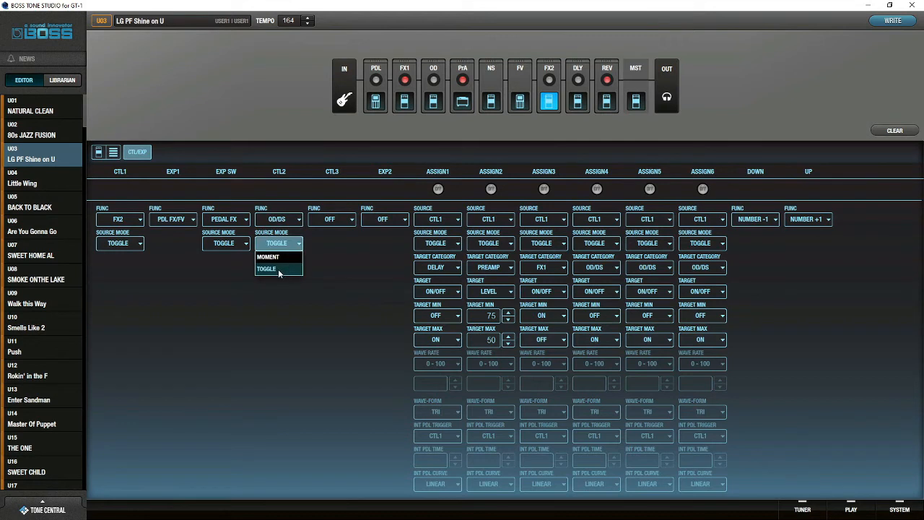
pyautogui.click(266, 269)
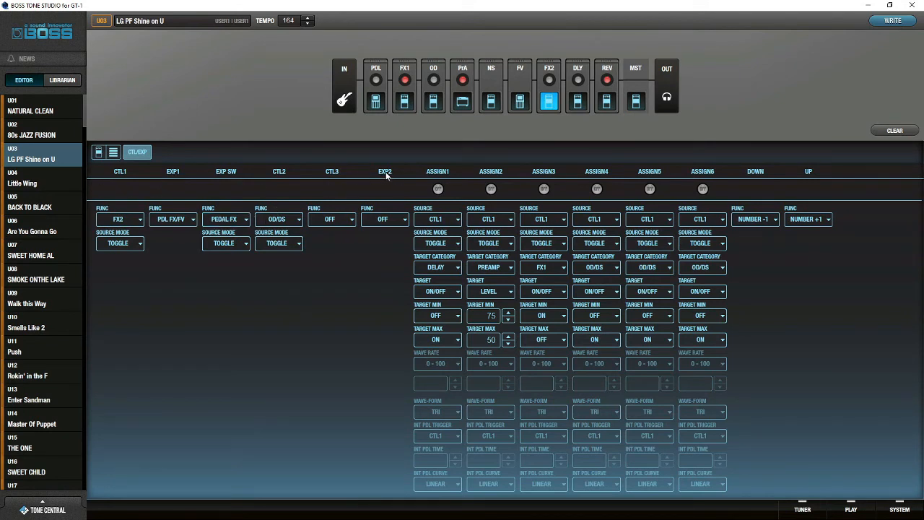
pyautogui.moveTo(376, 182)
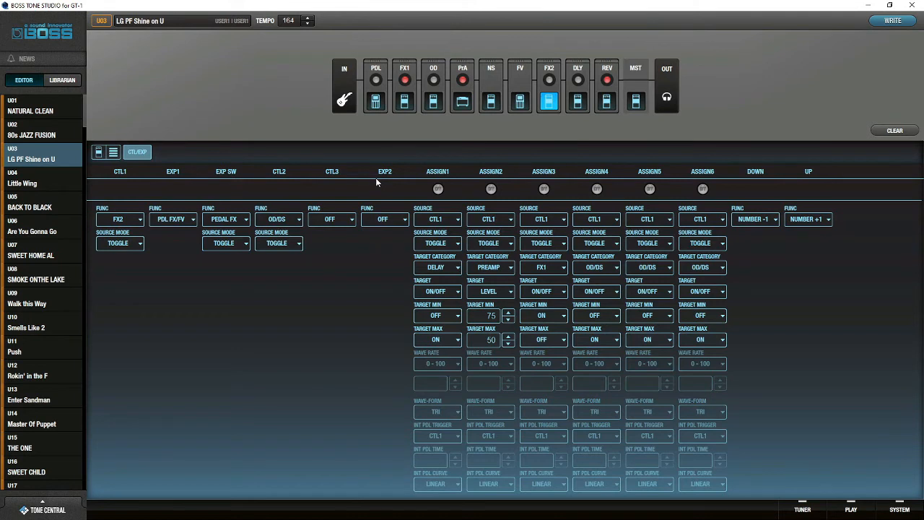
pyautogui.moveTo(396, 291)
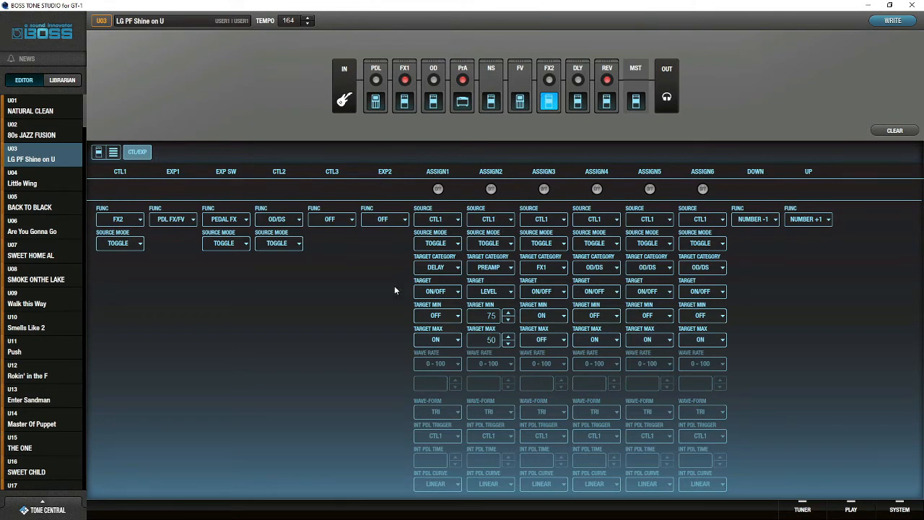
pyautogui.moveTo(355, 278)
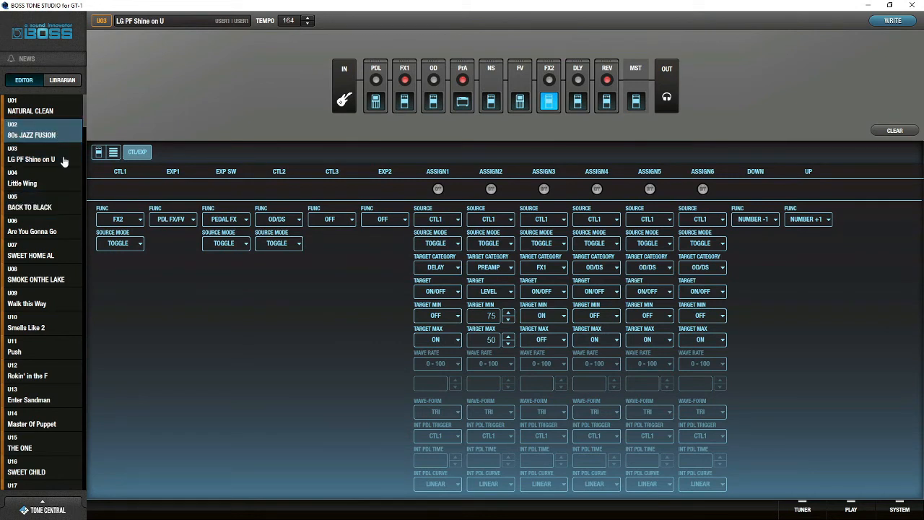
# Audition the user patches 80s JAZZ FUSION, Little Wing and SMOKE ONTHE LAKE.
pyautogui.click(32, 134)
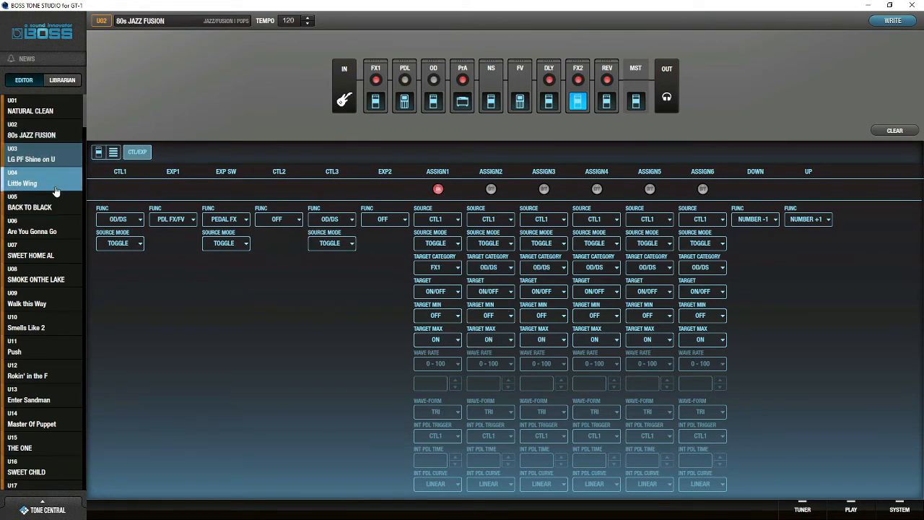
pyautogui.click(42, 157)
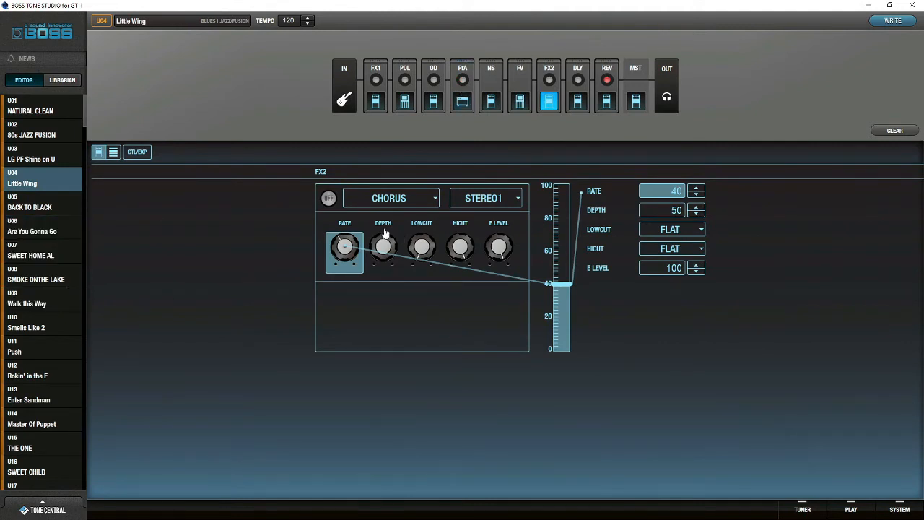
pyautogui.click(462, 98)
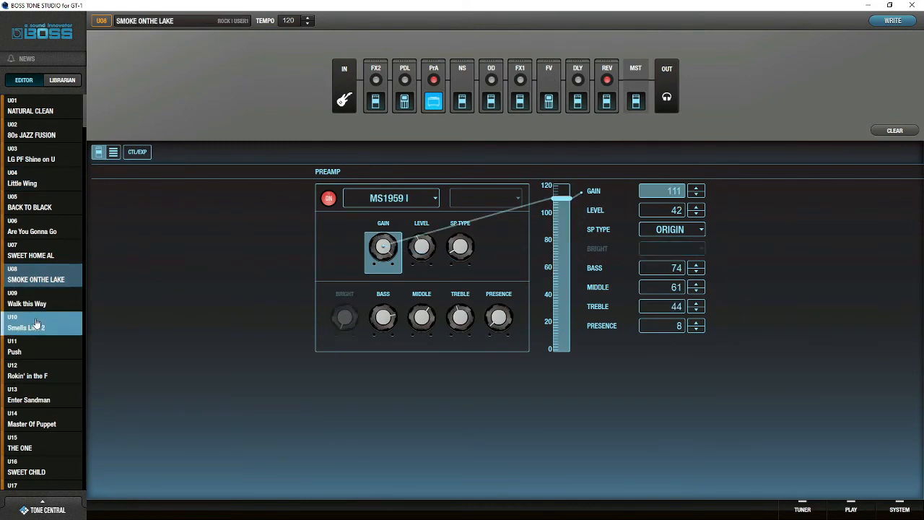
pyautogui.moveTo(30, 340)
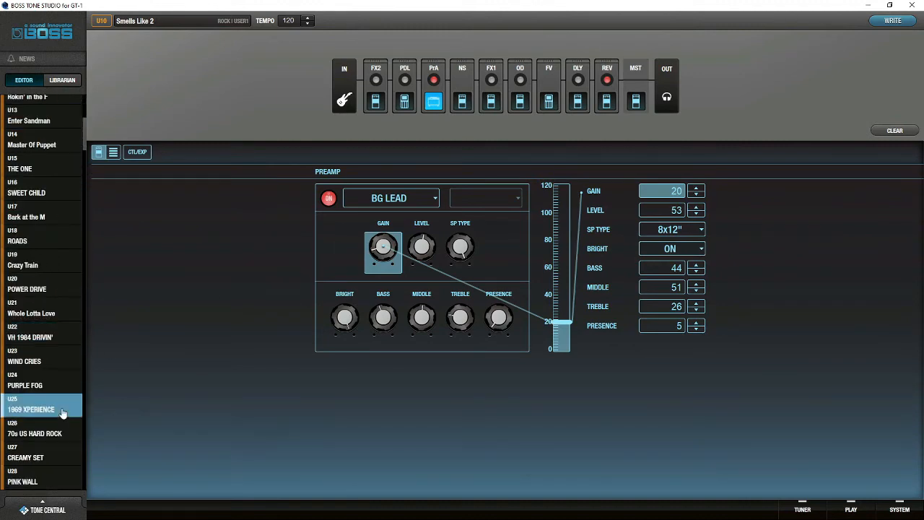
# Scroll into the preset bank and load P30 OCTAFUZZ LEAD.
pyautogui.scroll(-3)
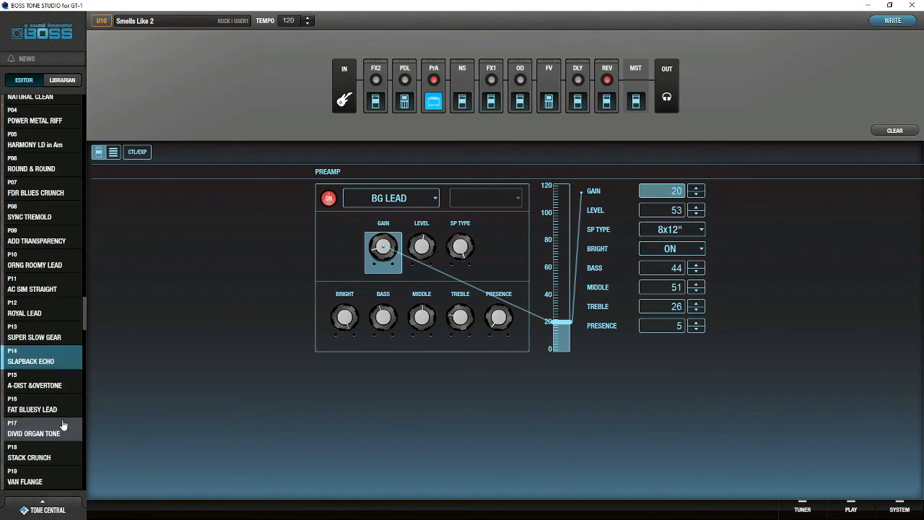
pyautogui.scroll(-3)
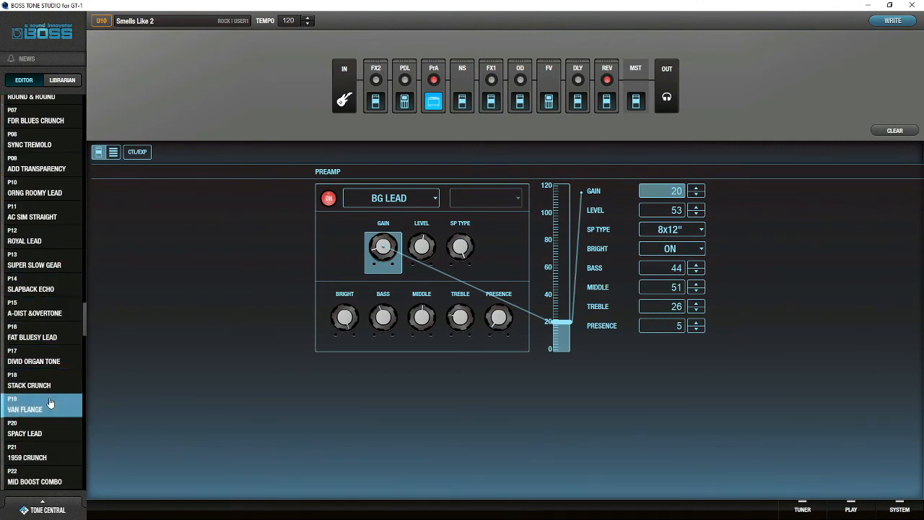
pyautogui.scroll(-3)
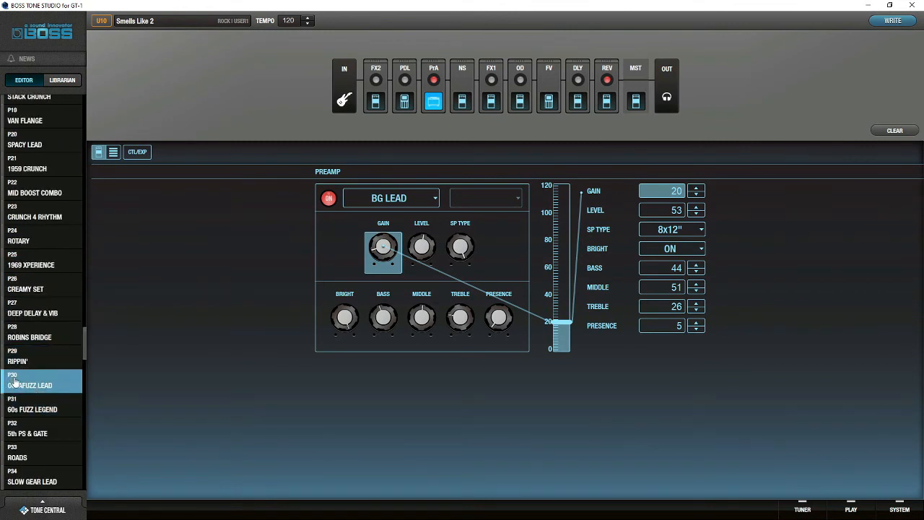
pyautogui.moveTo(56, 381)
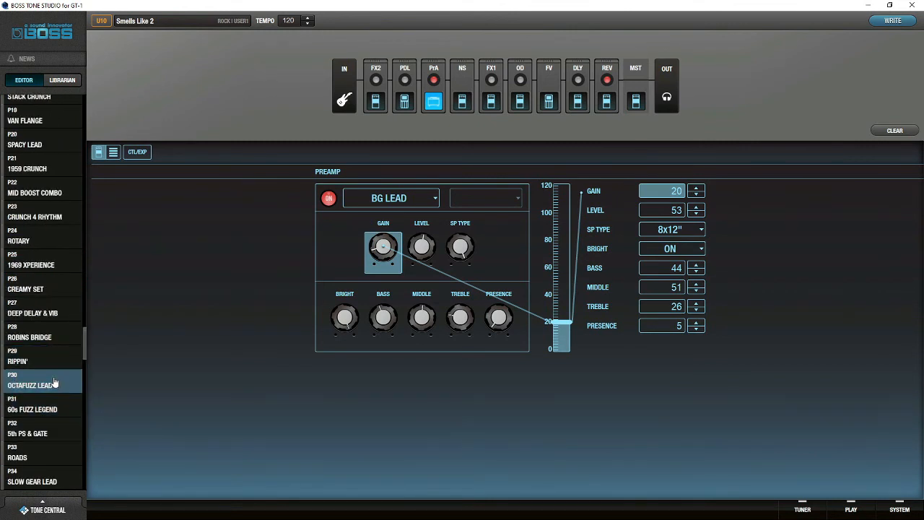
pyautogui.click(39, 379)
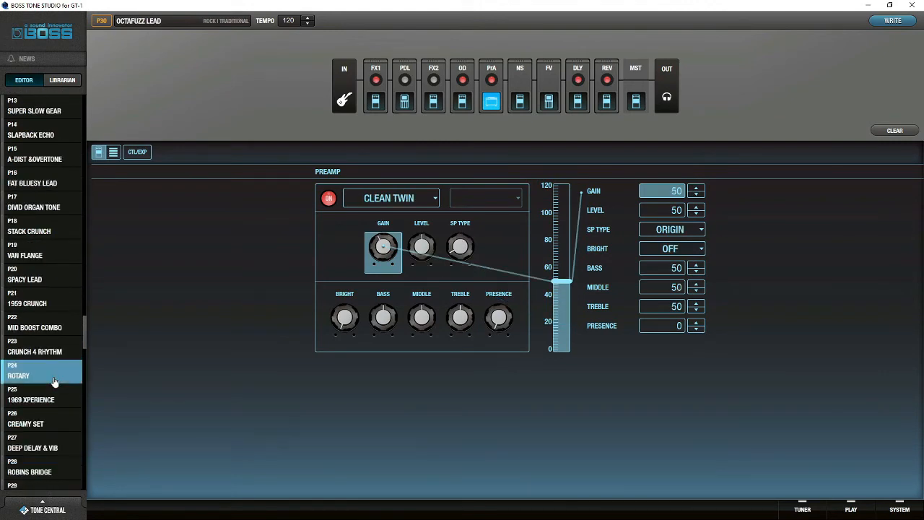
pyautogui.scroll(-3)
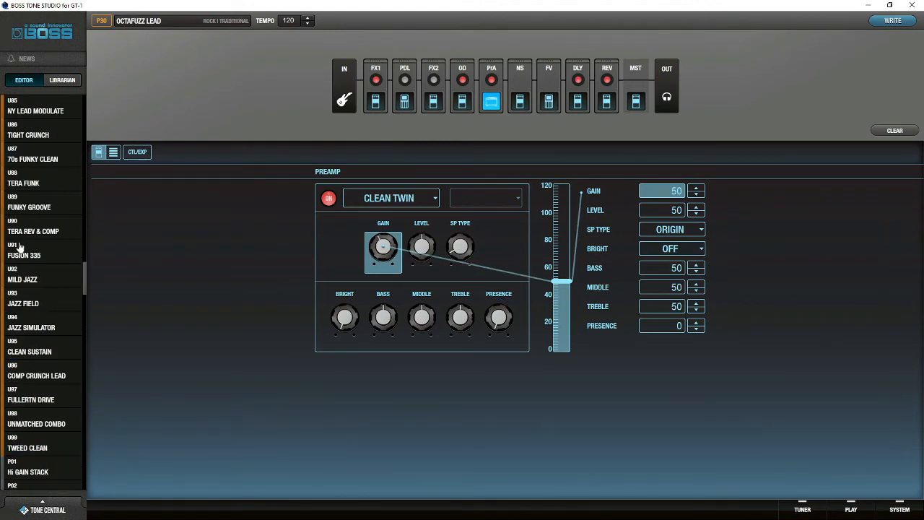
pyautogui.click(29, 278)
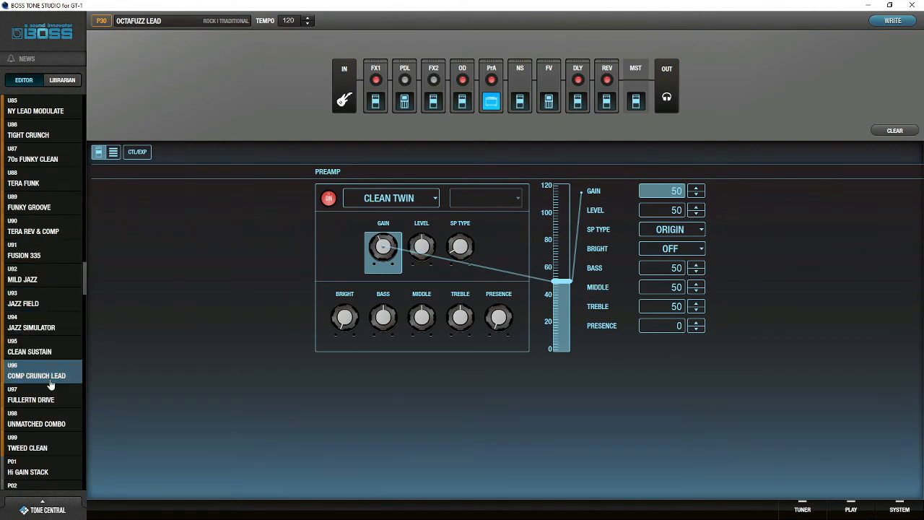
# Load U96 COMP CRUNCH LEAD and view its delay, reverb and DELUXE CRUNCH preamp settings.
pyautogui.click(36, 376)
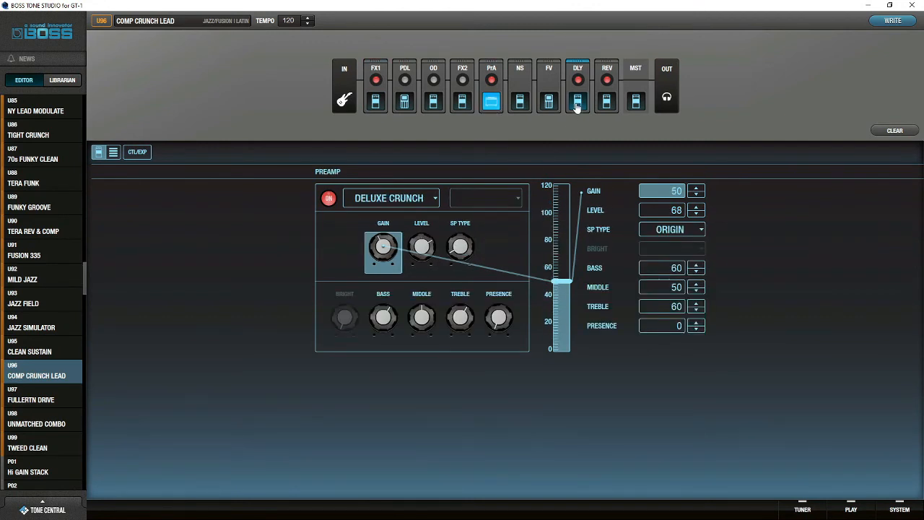
pyautogui.click(604, 100)
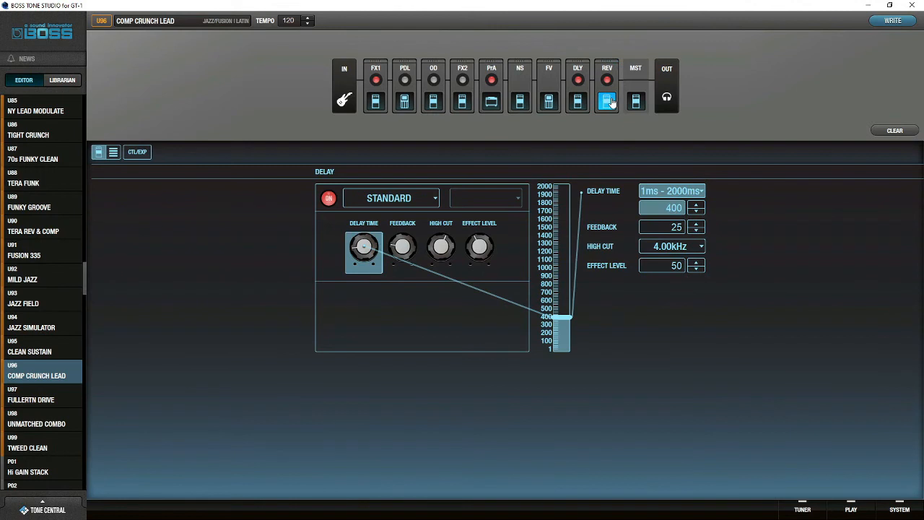
pyautogui.click(605, 101)
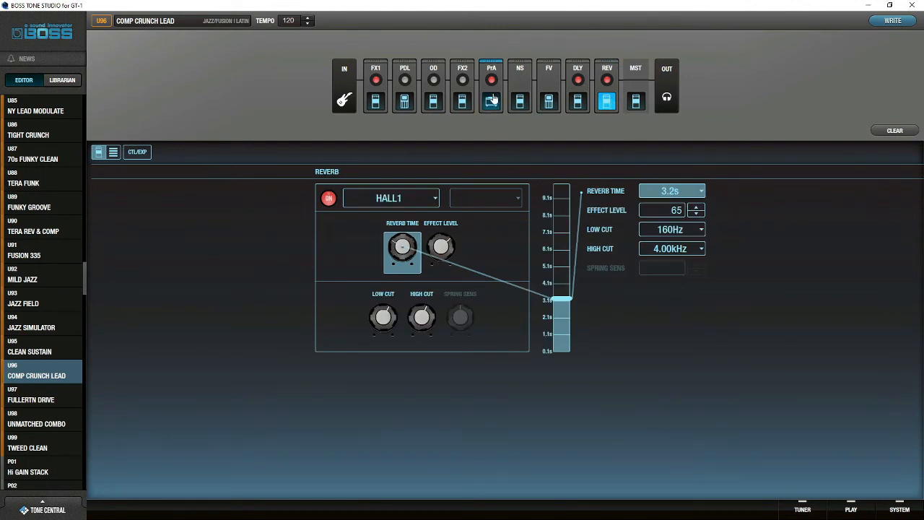
pyautogui.click(491, 100)
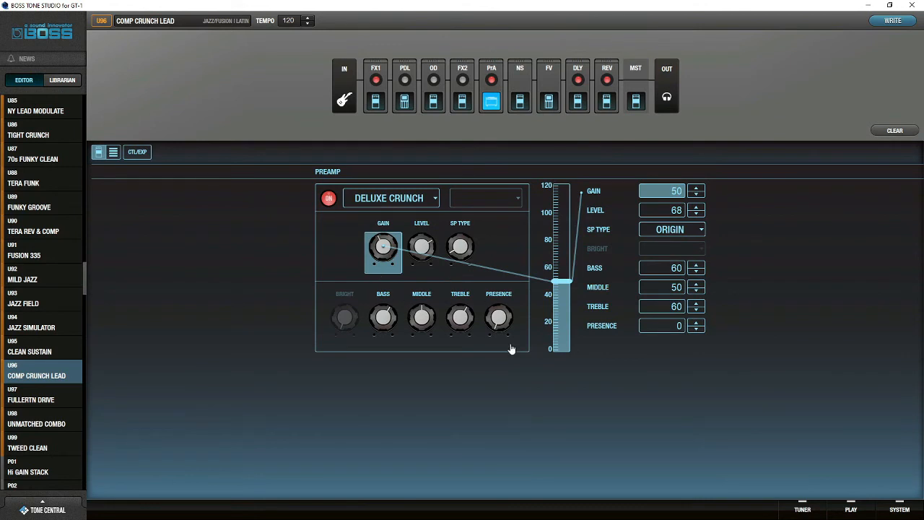
pyautogui.moveTo(503, 326)
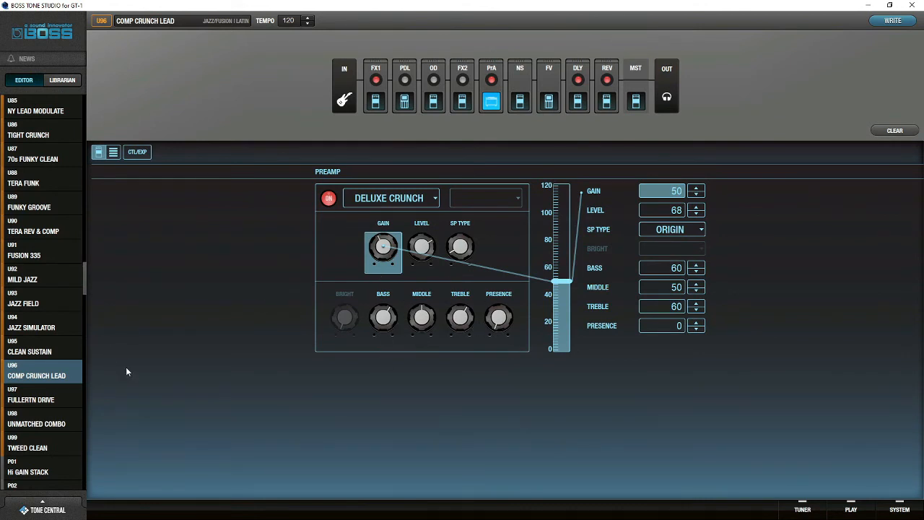
pyautogui.moveTo(126, 281)
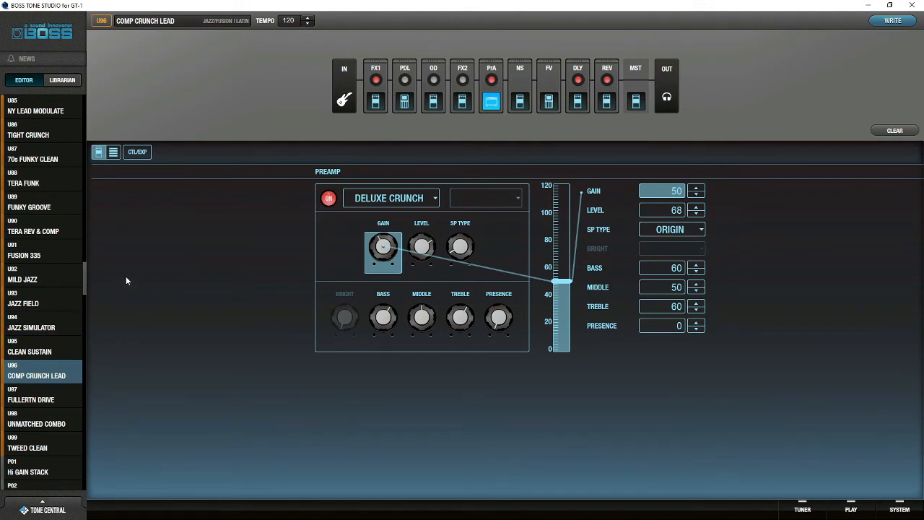
pyautogui.moveTo(172, 209)
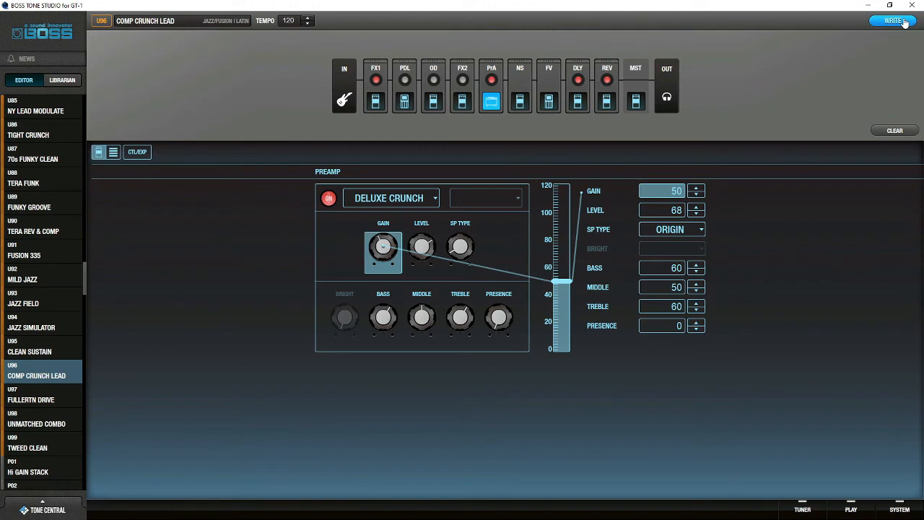
pyautogui.moveTo(136, 311)
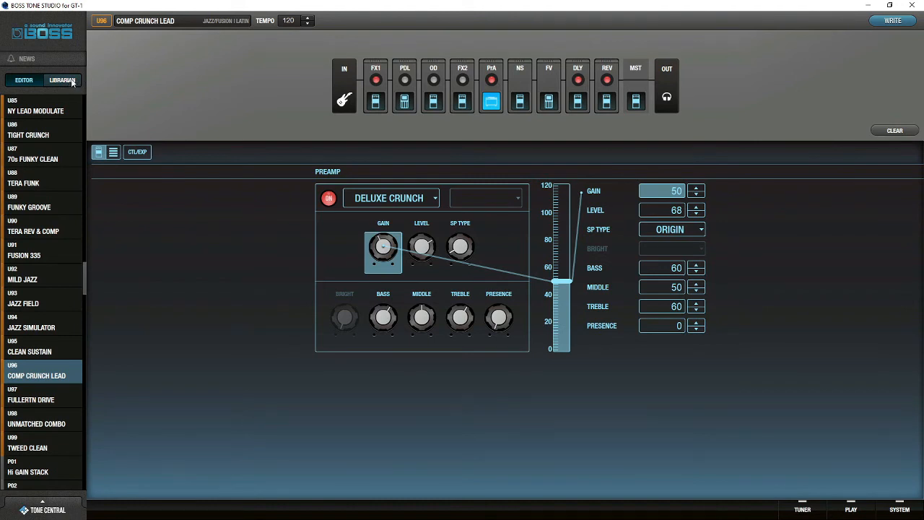
# Switch to live sets and browse patches in GT-1 Tims and Jam To GT1.
pyautogui.click(64, 80)
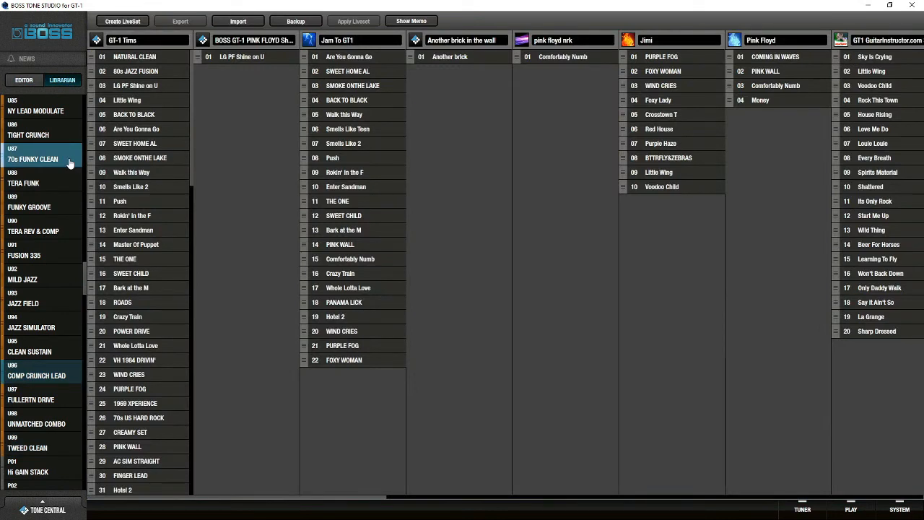
pyautogui.click(136, 71)
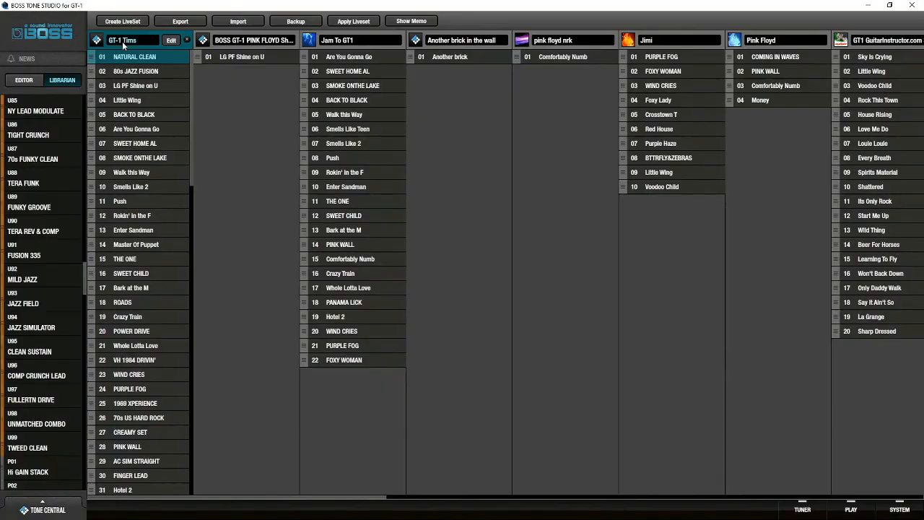
pyautogui.click(140, 157)
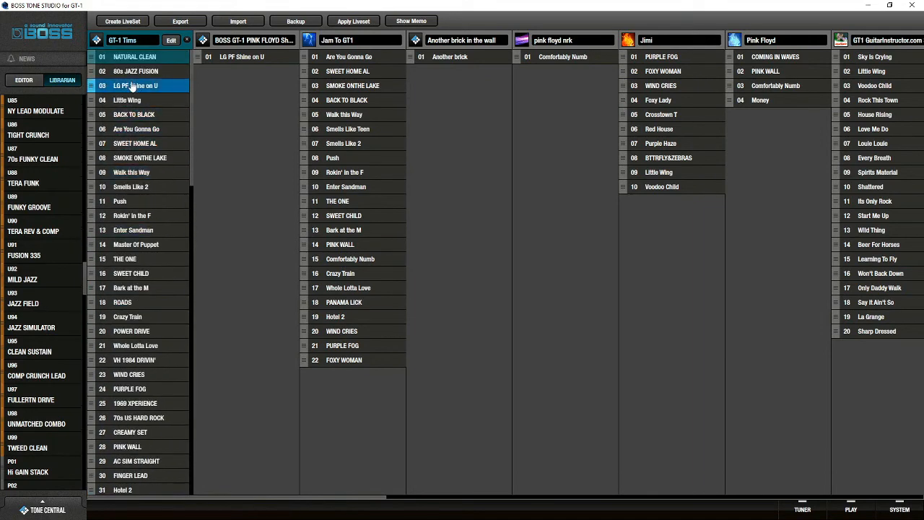
pyautogui.click(135, 143)
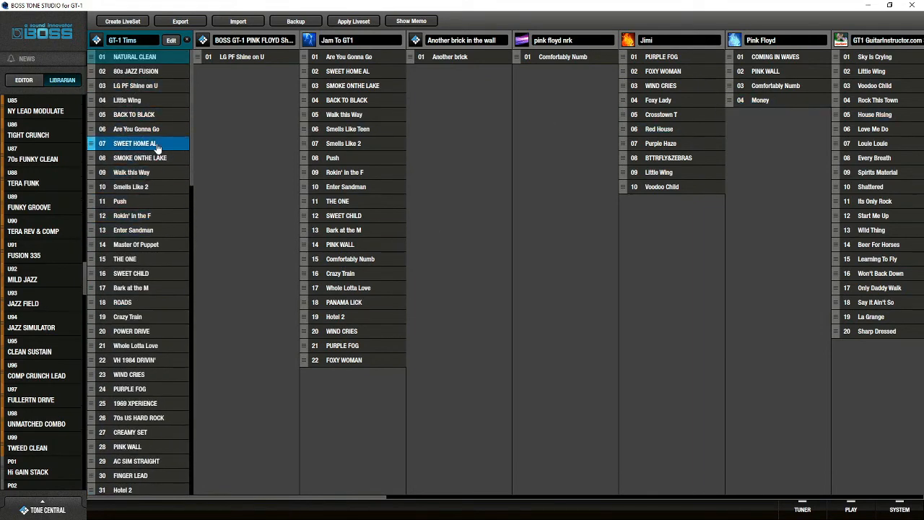
pyautogui.click(348, 56)
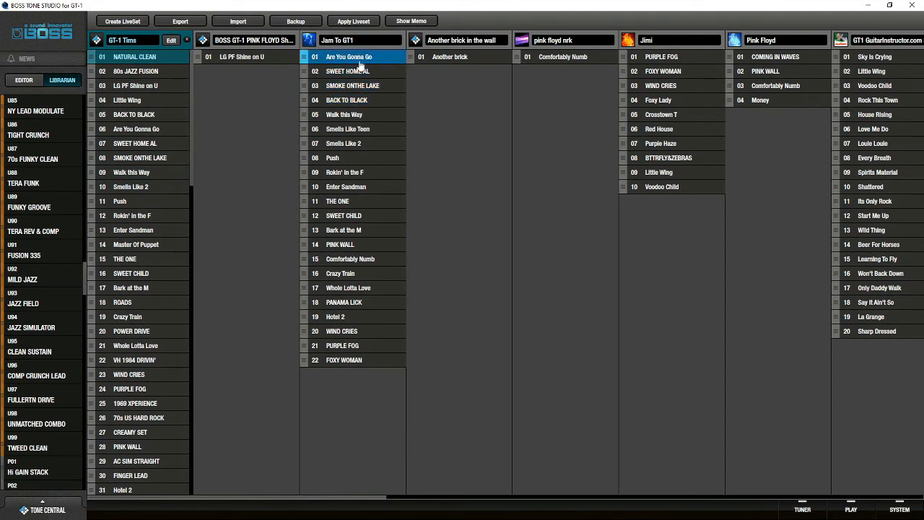
pyautogui.click(353, 85)
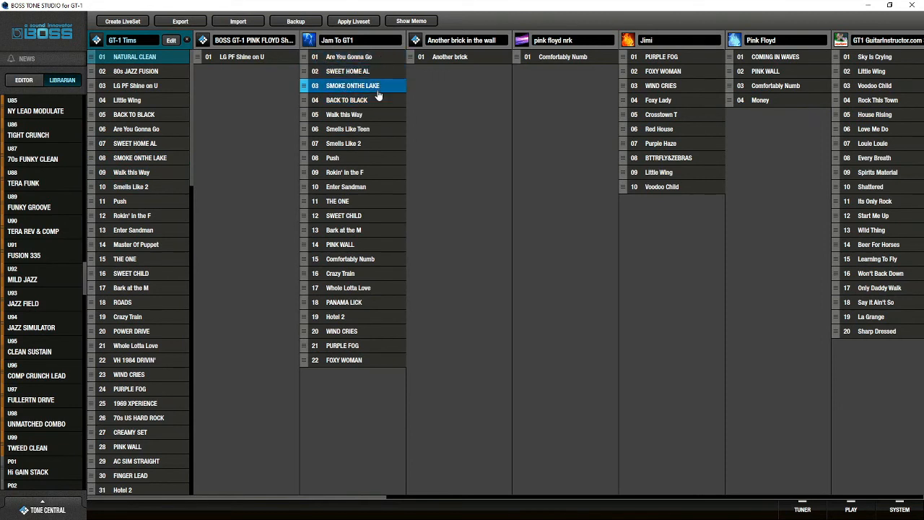
pyautogui.click(354, 128)
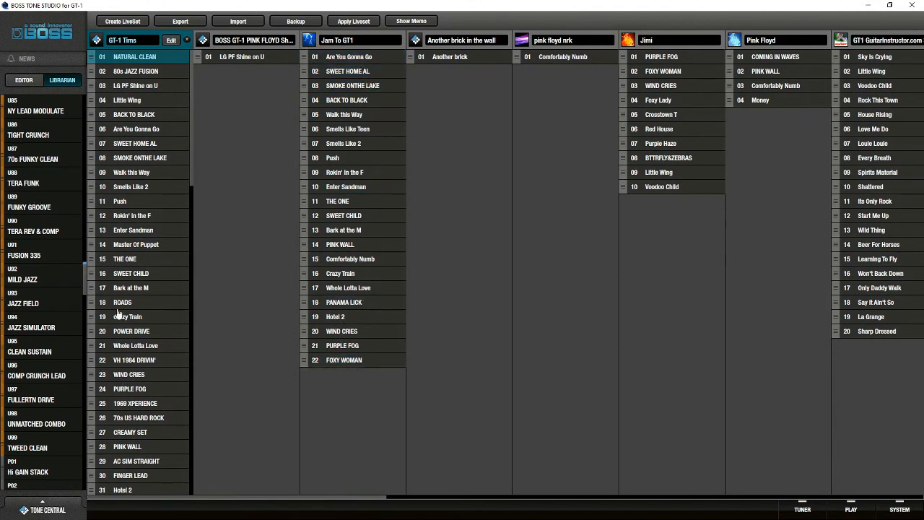
# Look through the Another brick in the wall and Pink Floyd sets, returning to GT-1 Tims.
pyautogui.click(458, 40)
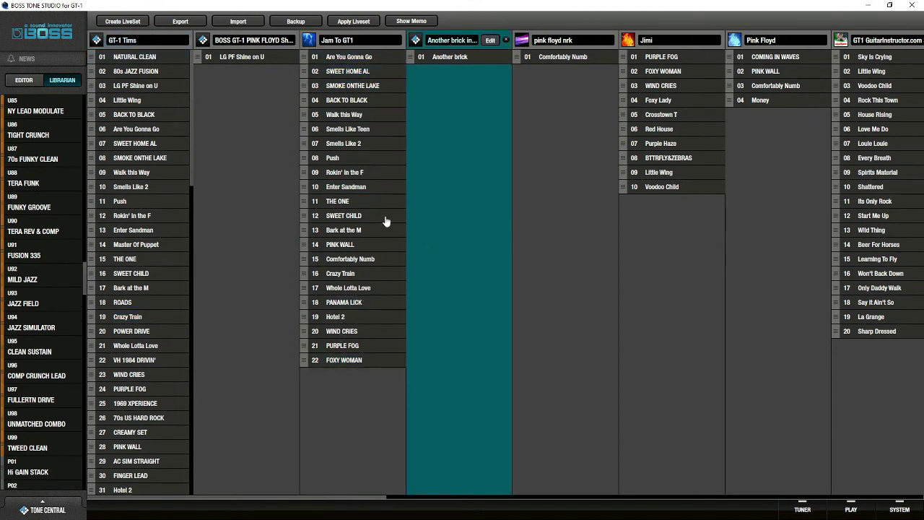
pyautogui.click(242, 56)
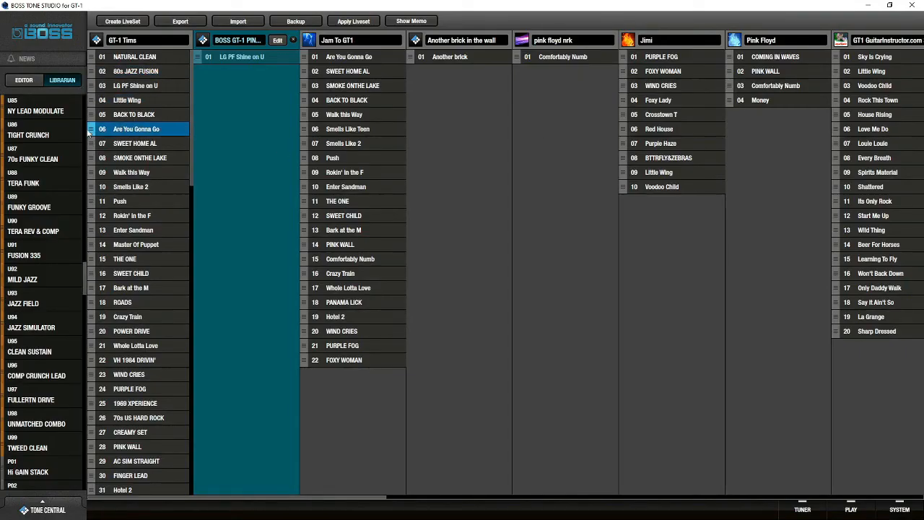
pyautogui.click(134, 143)
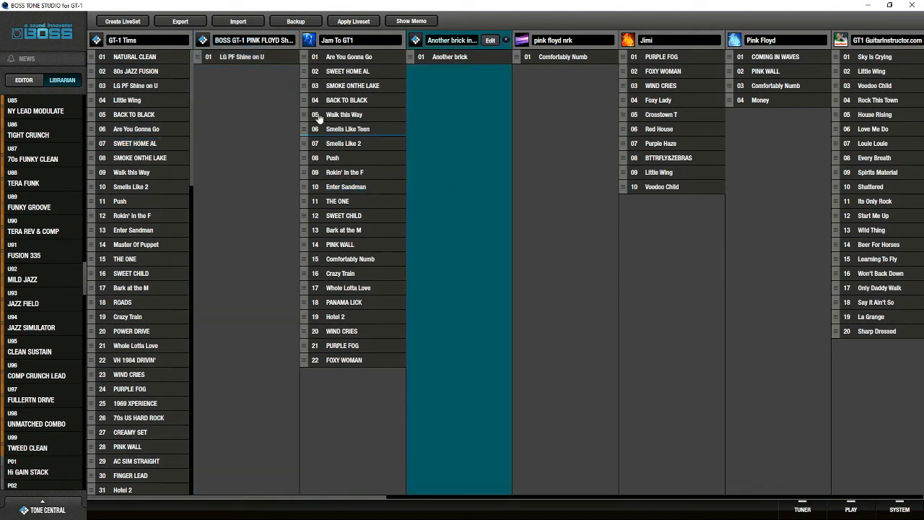
pyautogui.click(130, 40)
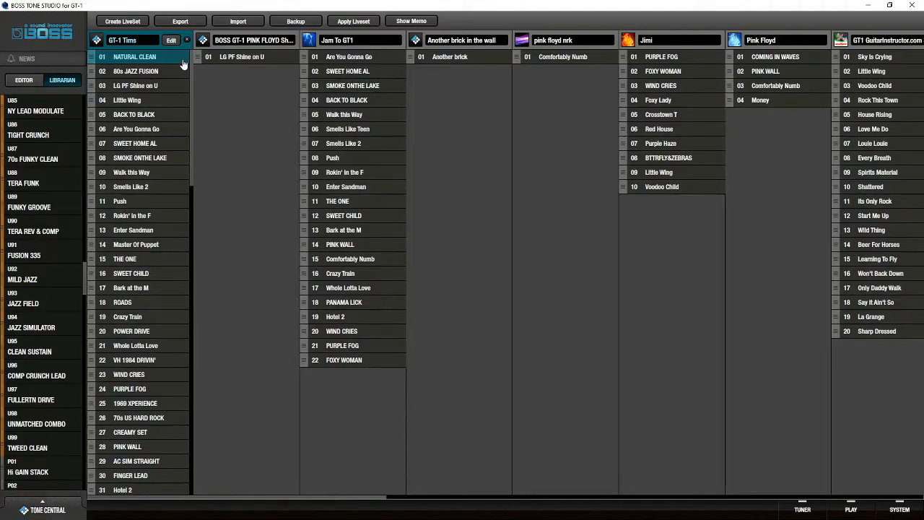
pyautogui.click(135, 402)
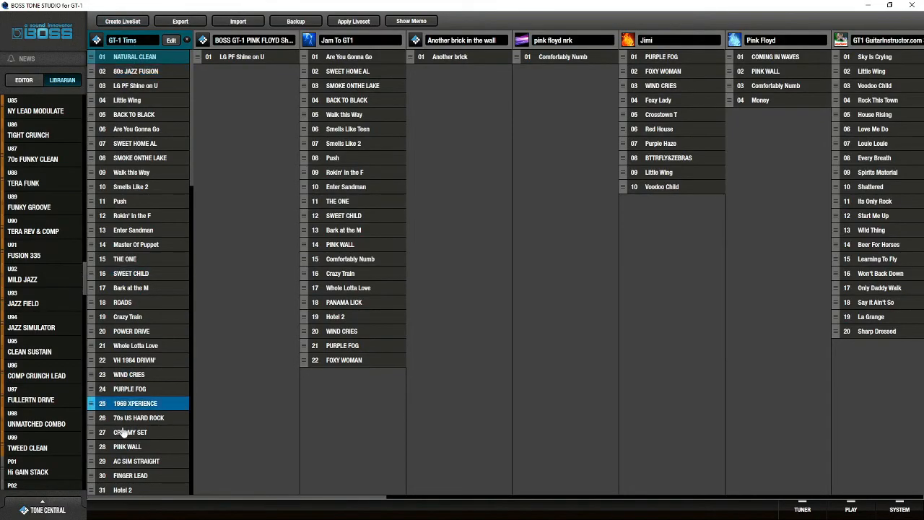
pyautogui.click(131, 172)
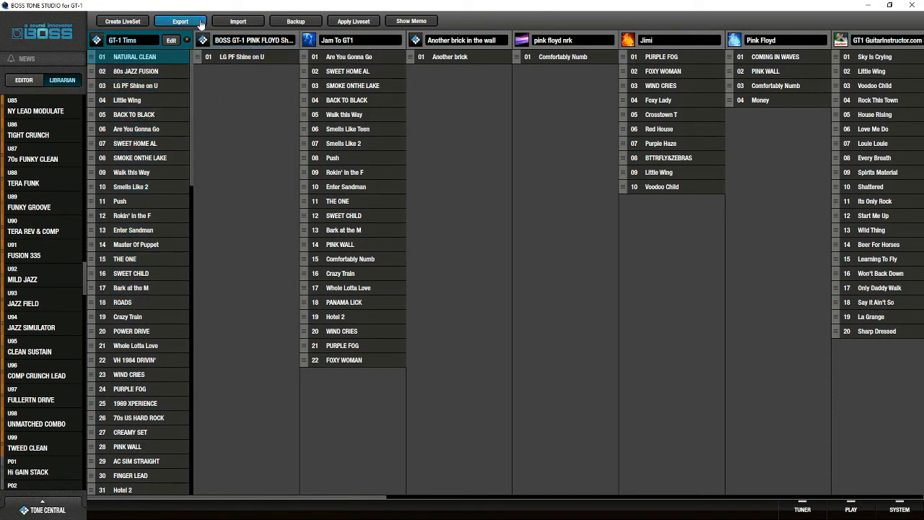
# Cancel exporting GT-1 Tims to a file, then back up the GT-1 user bank with OK.
pyautogui.click(180, 20)
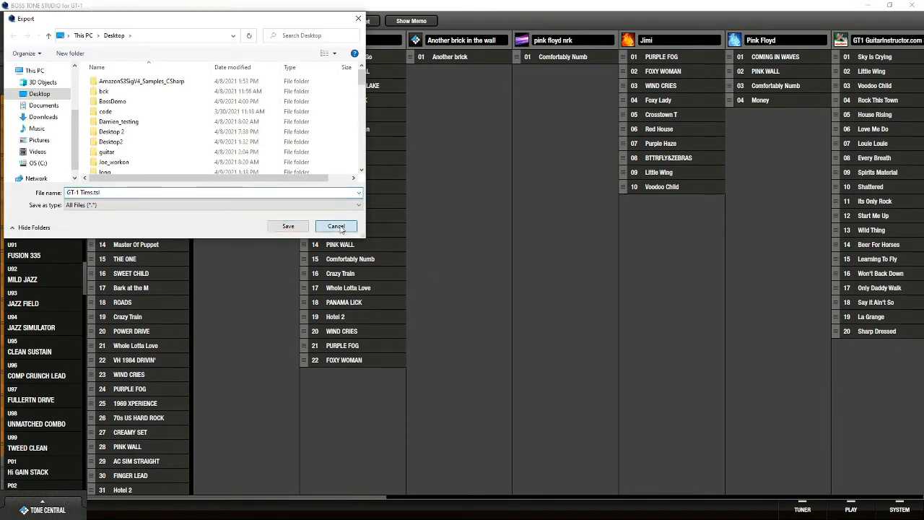
pyautogui.click(335, 226)
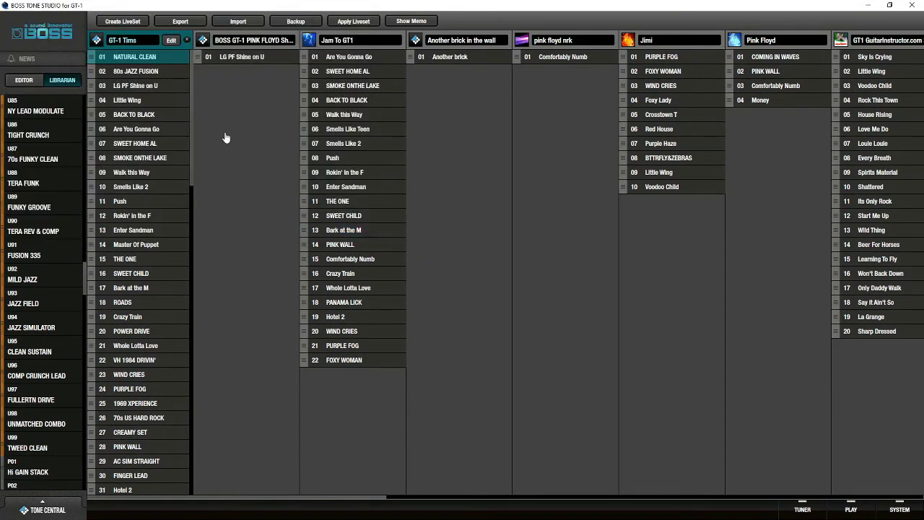
pyautogui.click(296, 20)
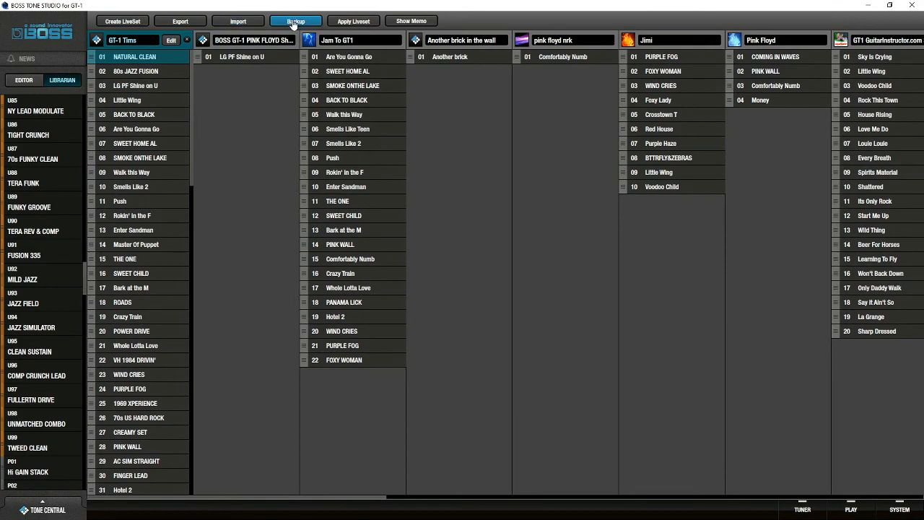
pyautogui.click(297, 20)
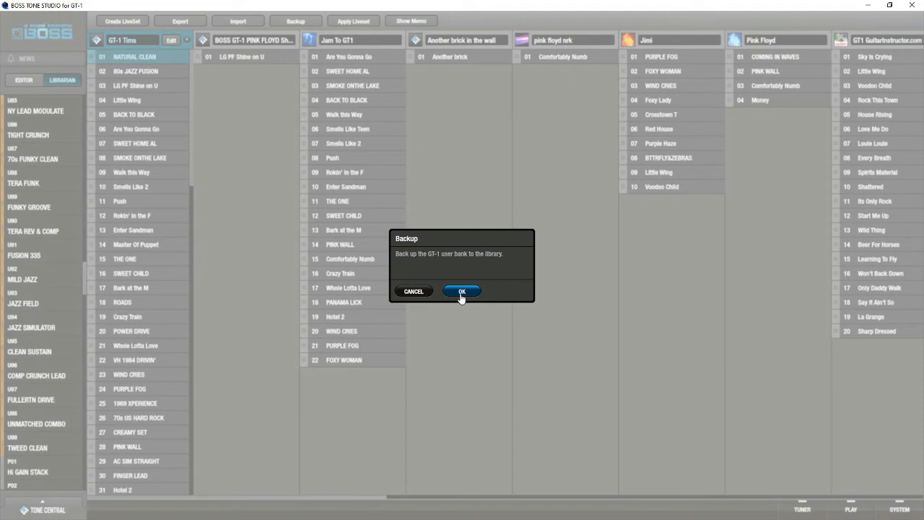
pyautogui.click(461, 291)
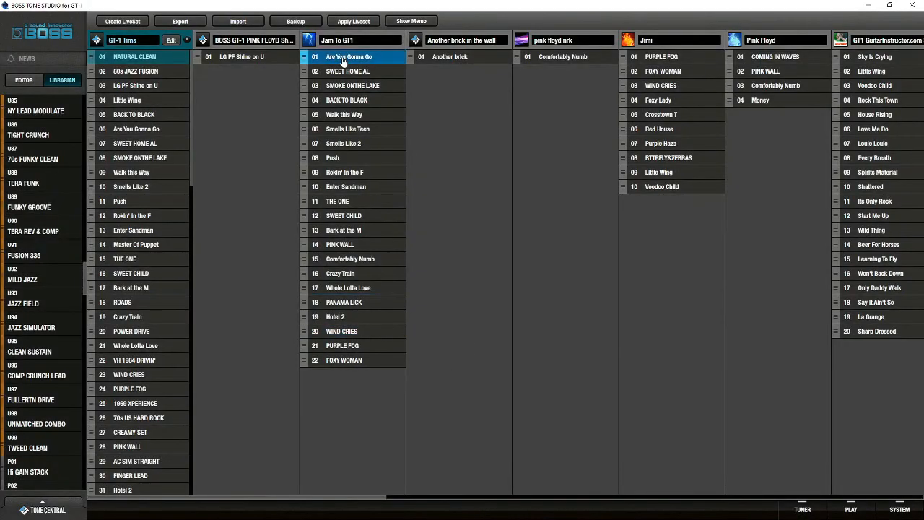
pyautogui.click(353, 21)
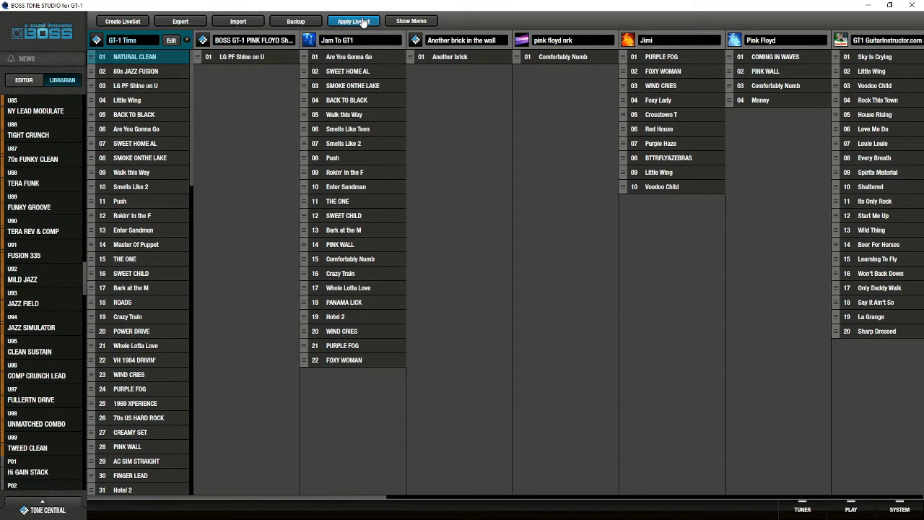
# Apply GT-1 Tims to the unit and scroll its list down to 100 SAFARI USA.
pyautogui.click(132, 273)
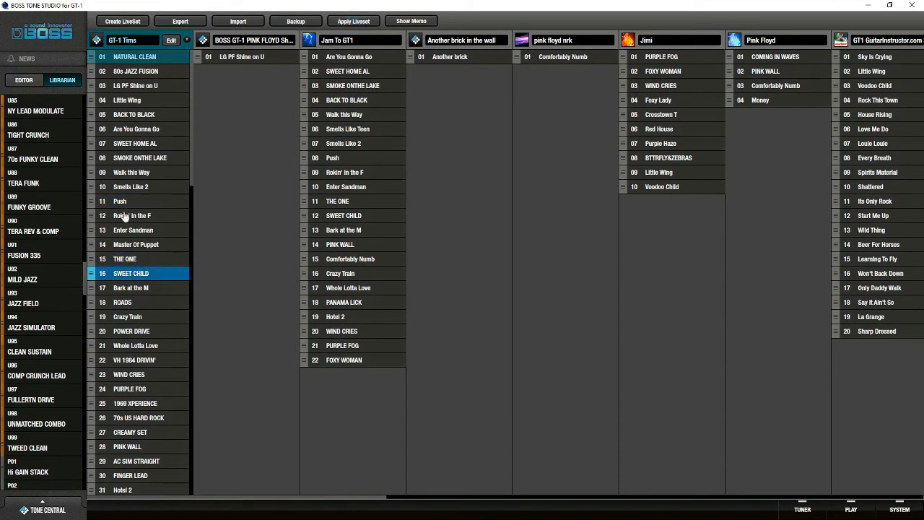
pyautogui.click(135, 143)
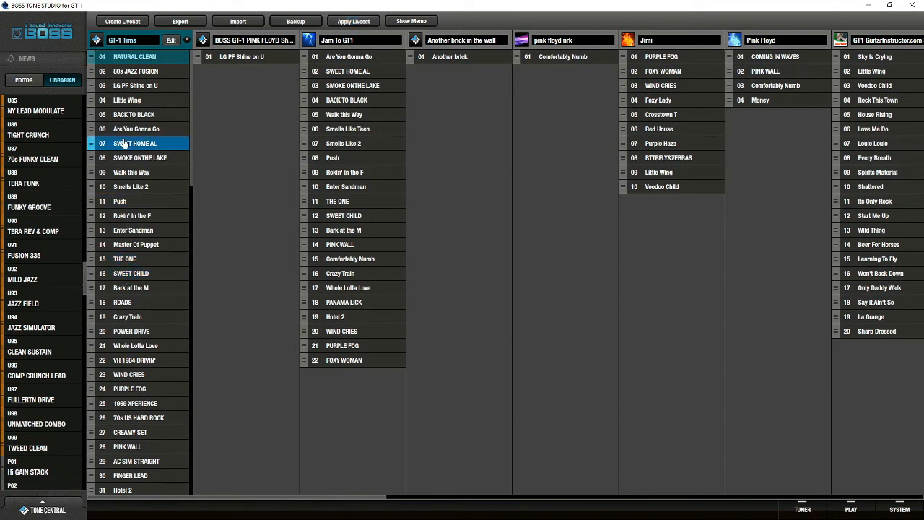
pyautogui.click(353, 21)
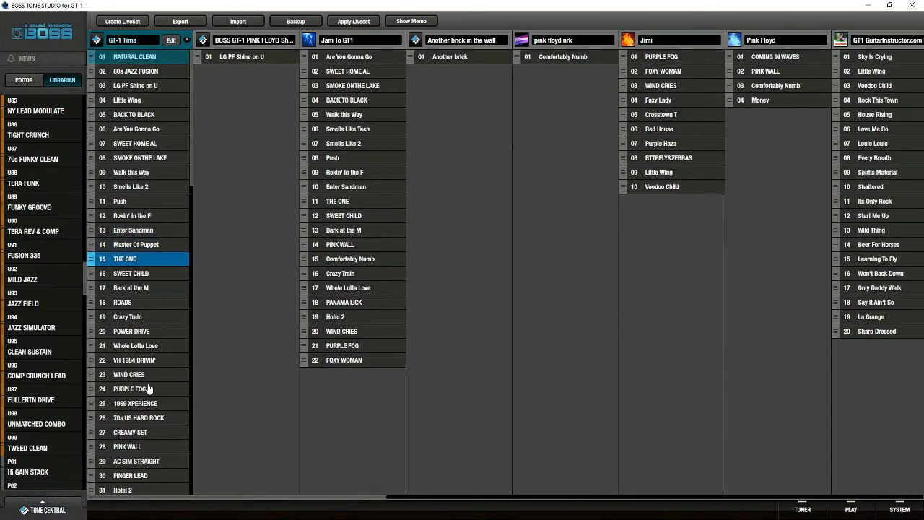
pyautogui.scroll(-3)
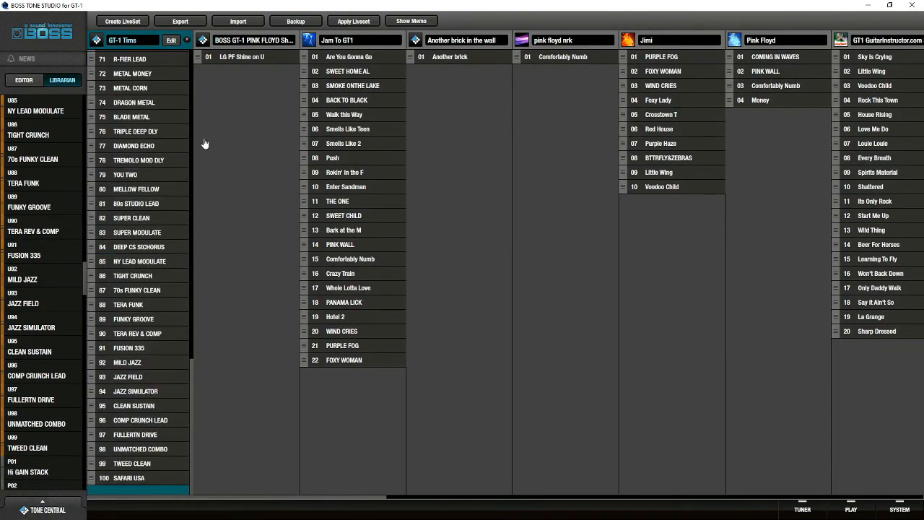
pyautogui.moveTo(121, 247)
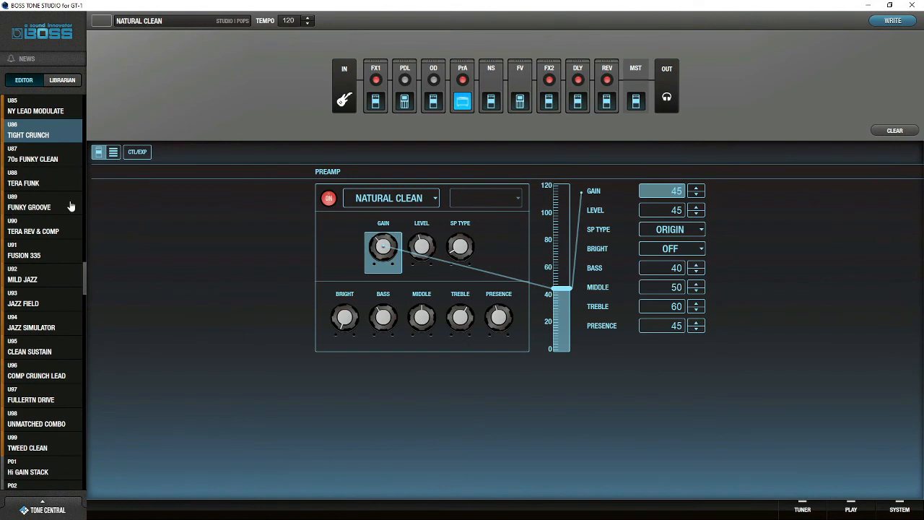
# Load U86 TIGHT CRUNCH with its Combo Crunch preamp and open the audio player.
pyautogui.click(36, 135)
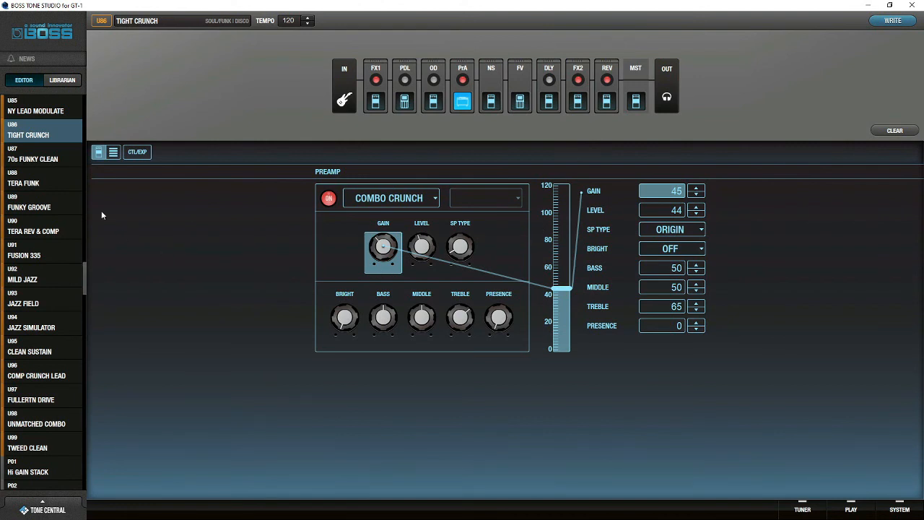
pyautogui.moveTo(492, 237)
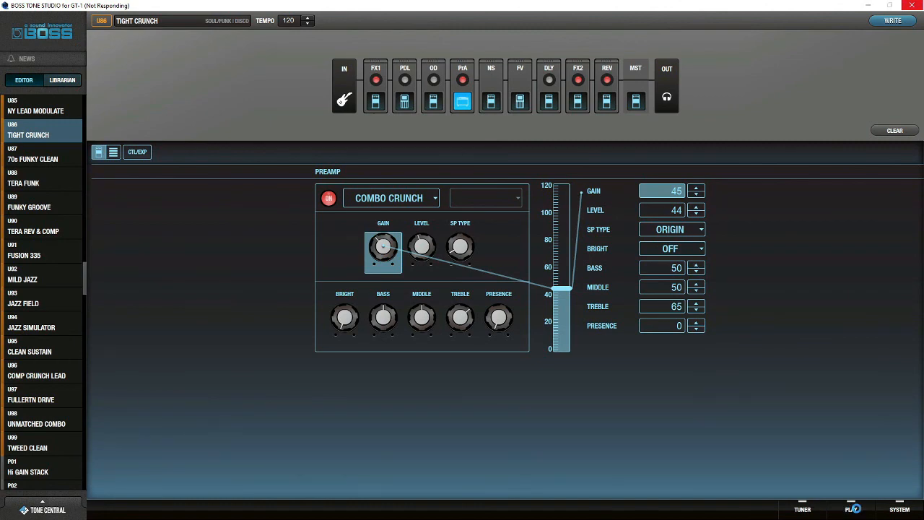
pyautogui.click(64, 80)
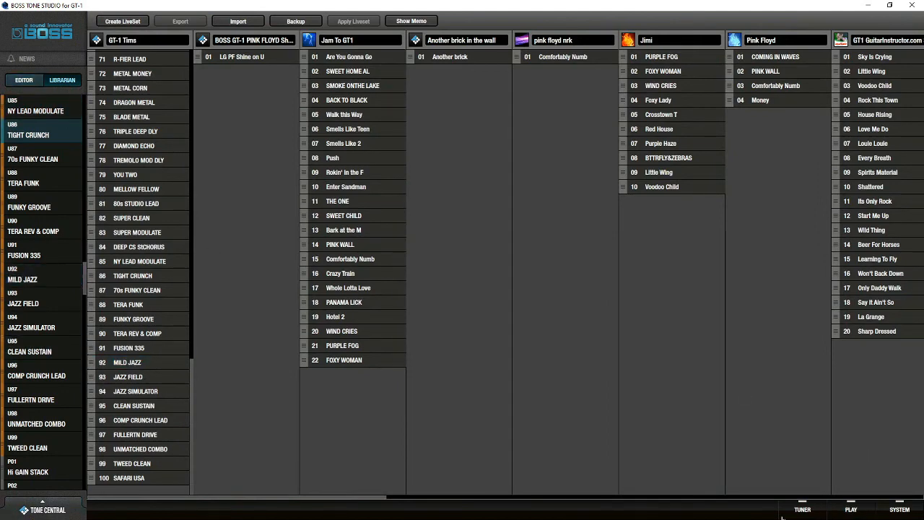
pyautogui.doubleClick(27, 135)
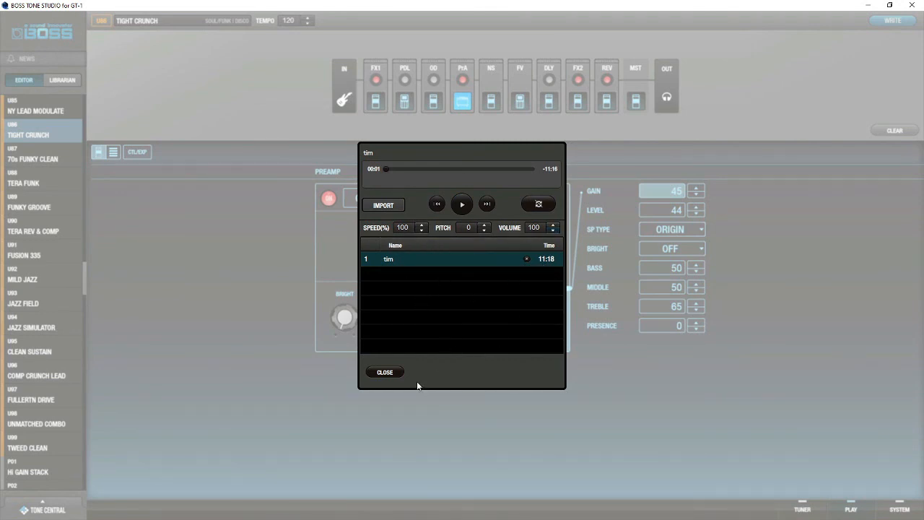
pyautogui.moveTo(421, 306)
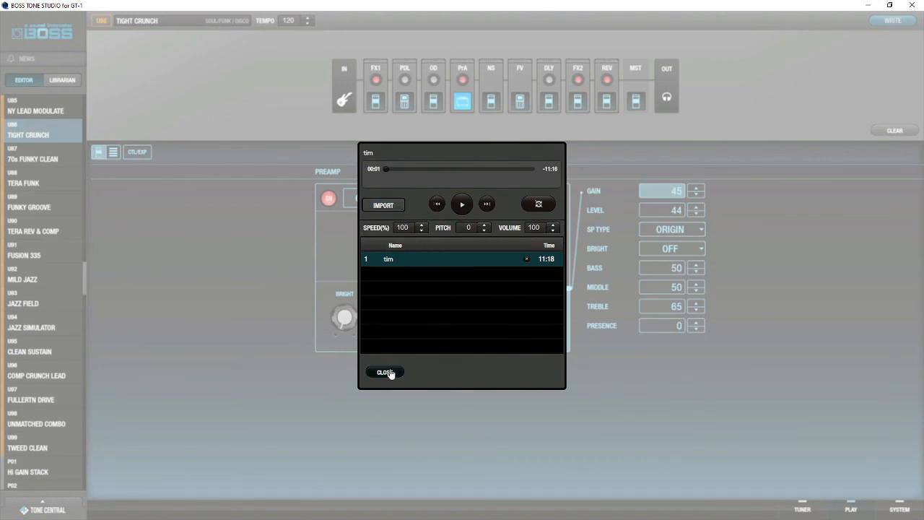
pyautogui.click(384, 371)
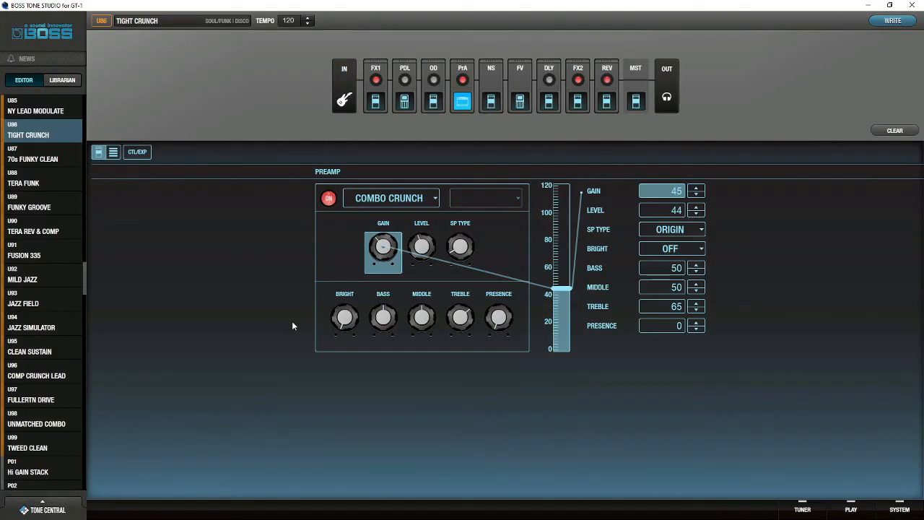
pyautogui.moveTo(275, 306)
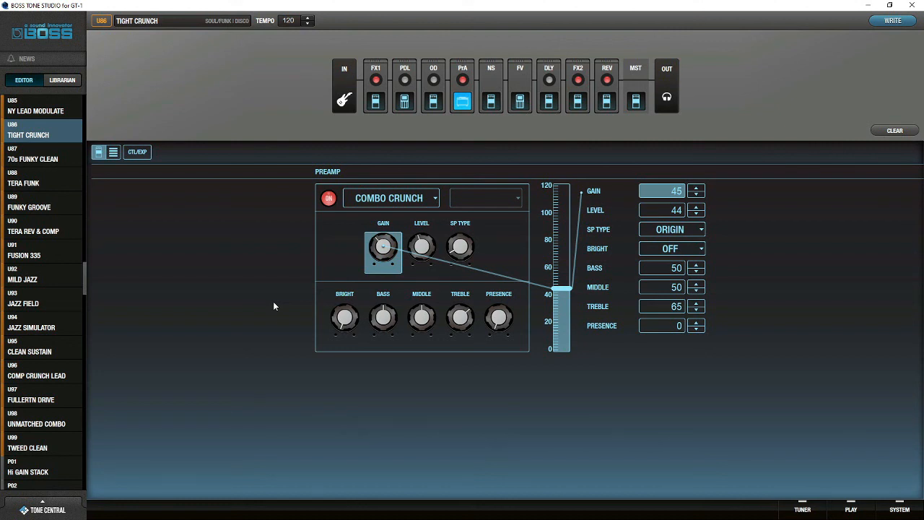
pyautogui.moveTo(349, 461)
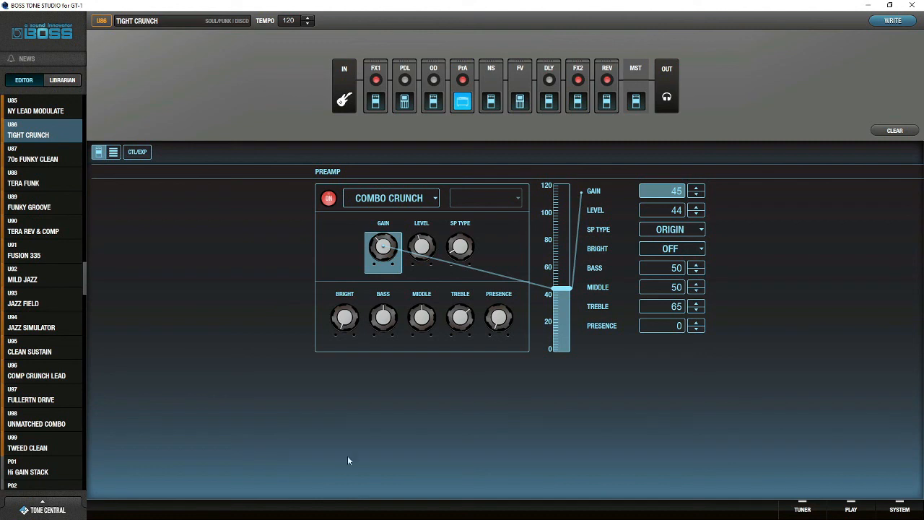
pyautogui.moveTo(143, 413)
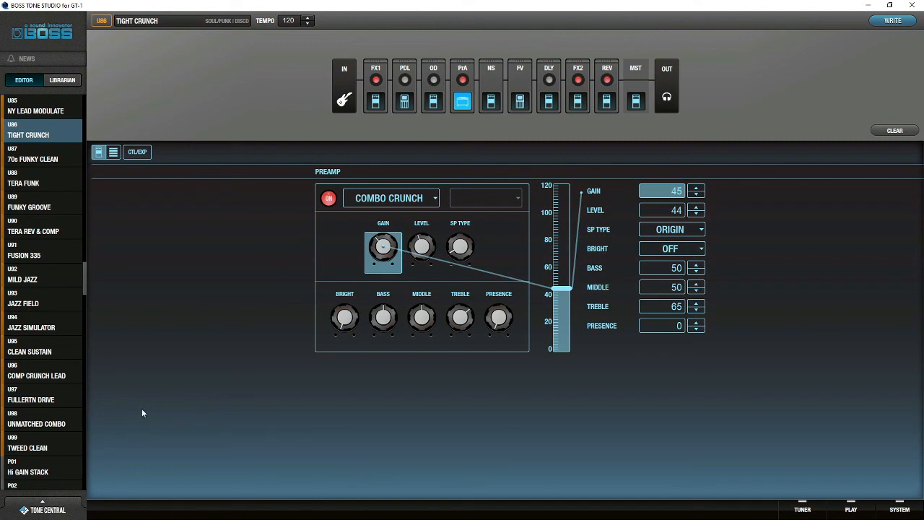